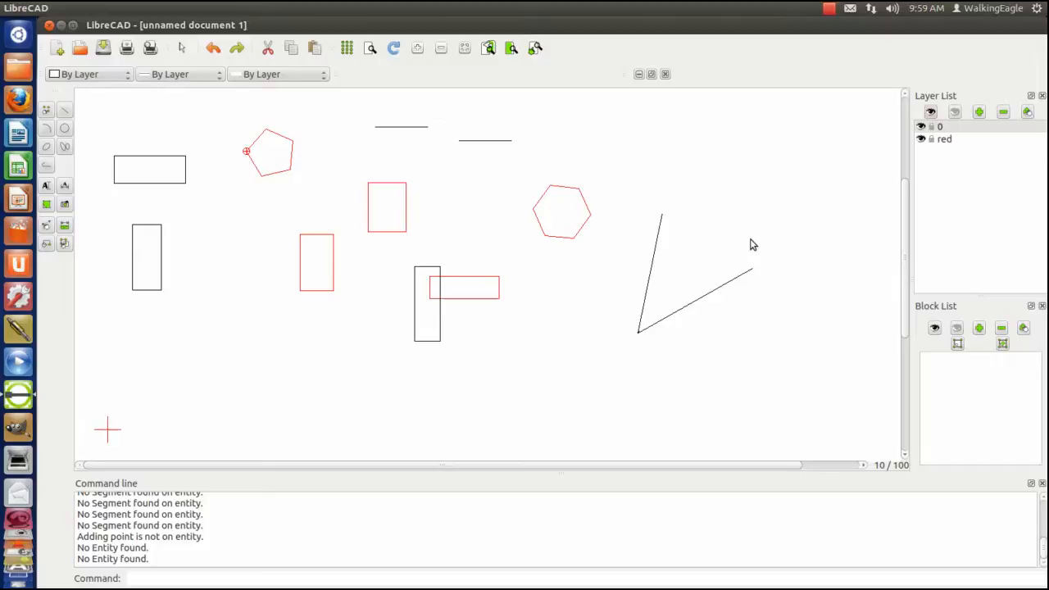
{"action": "mouse_move", "coordinate": [574, 367]}
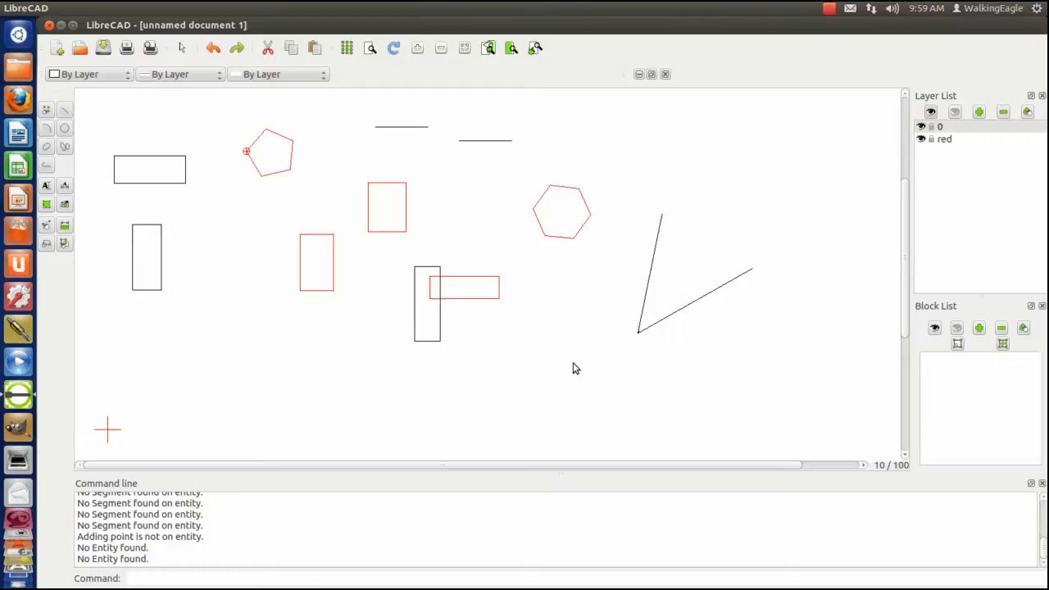
{"action": "mouse_move", "coordinate": [507, 373]}
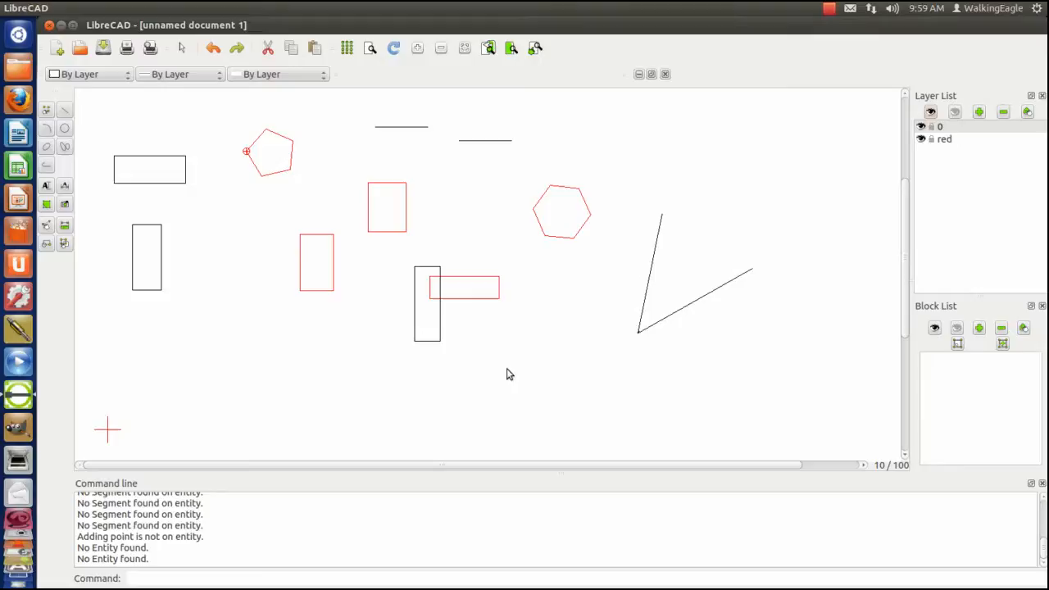
{"action": "mouse_move", "coordinate": [233, 357]}
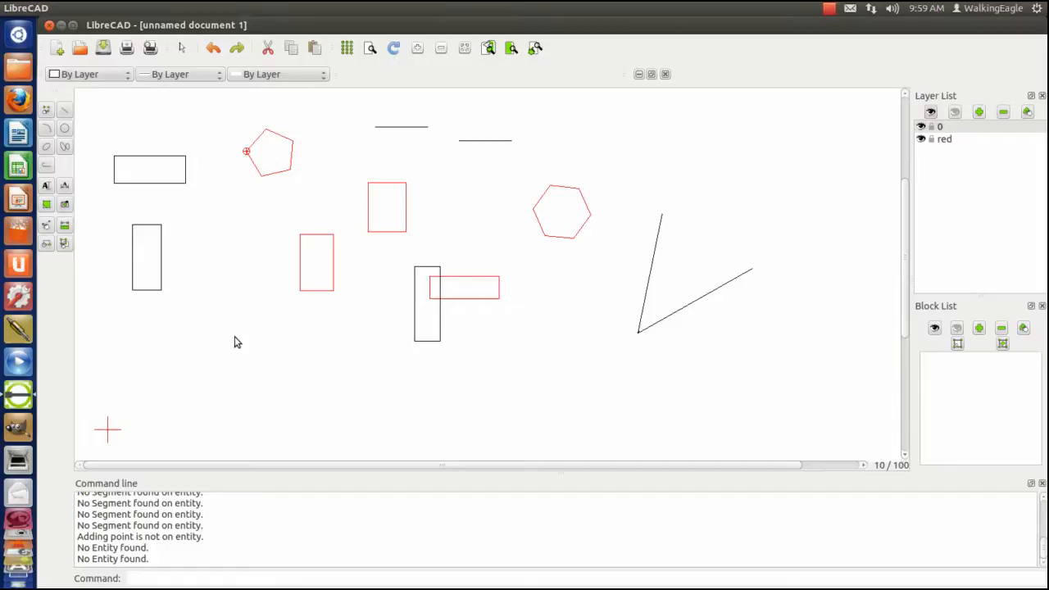
{"action": "mouse_move", "coordinate": [230, 344]}
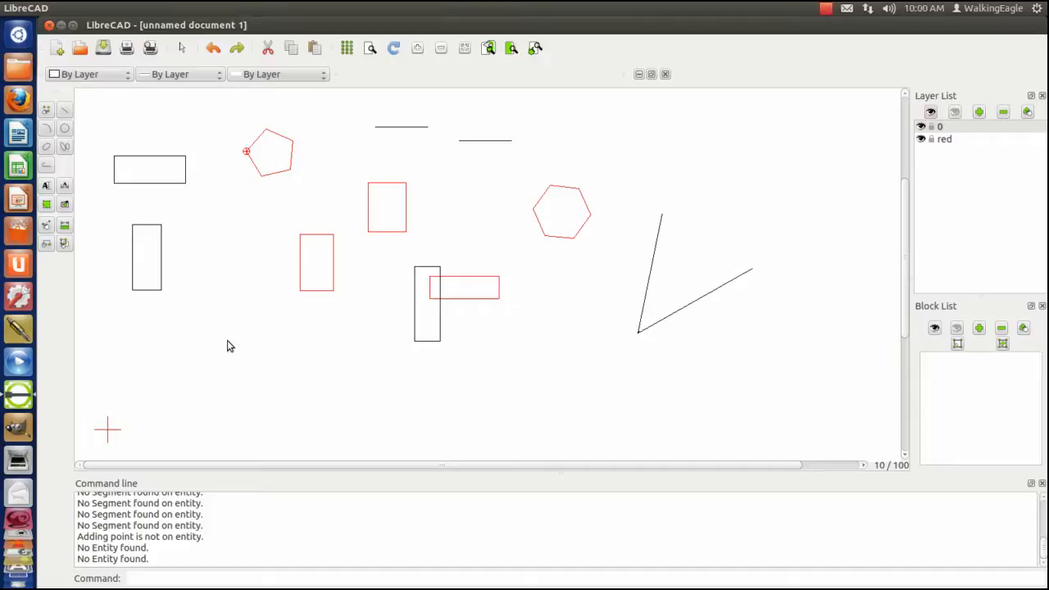
{"action": "mouse_move", "coordinate": [344, 406]}
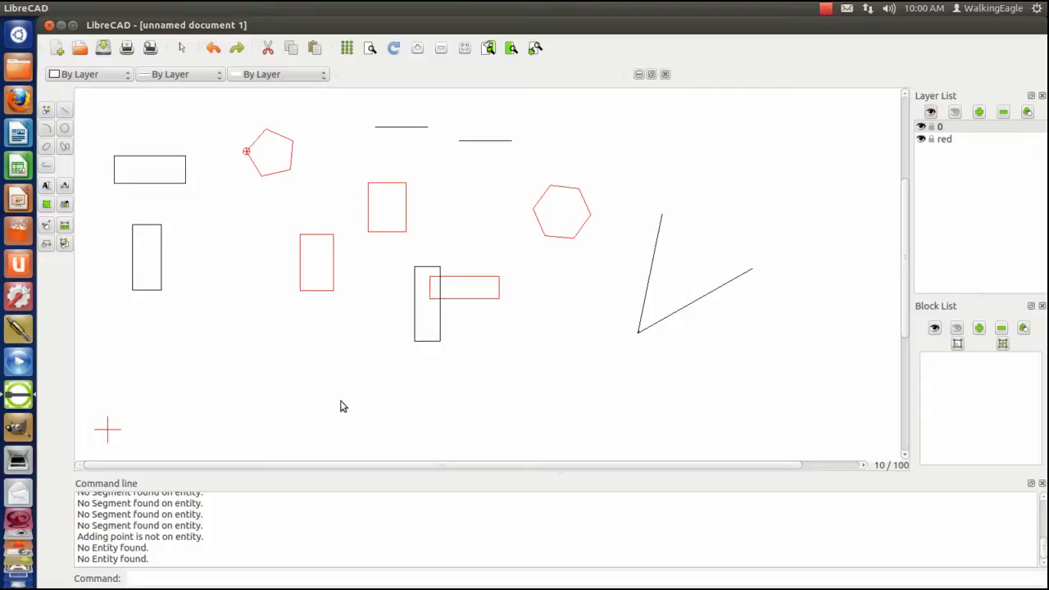
{"action": "mouse_move", "coordinate": [960, 132]}
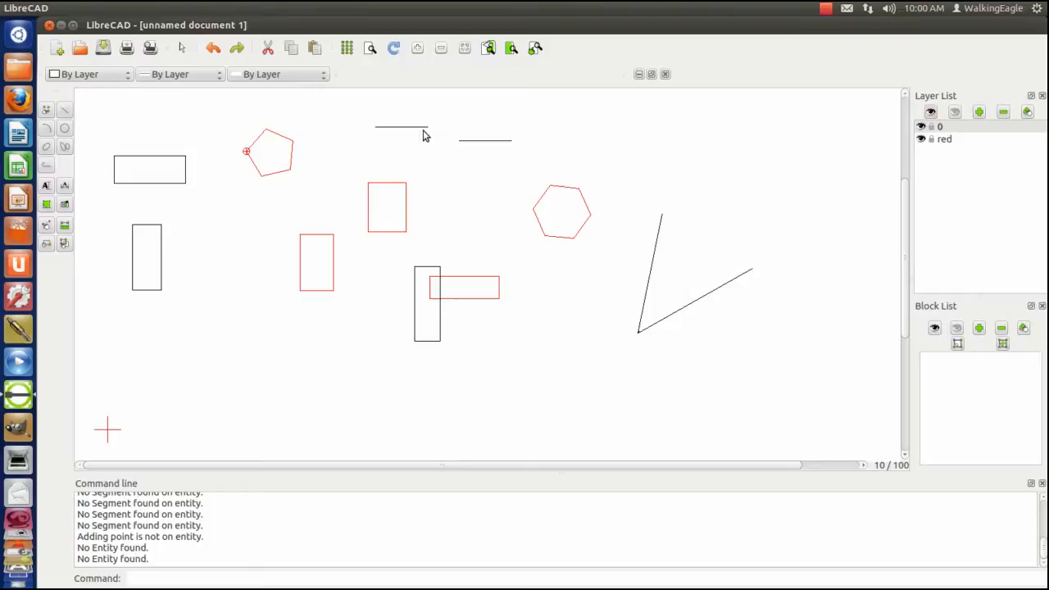
{"action": "mouse_move", "coordinate": [203, 317]}
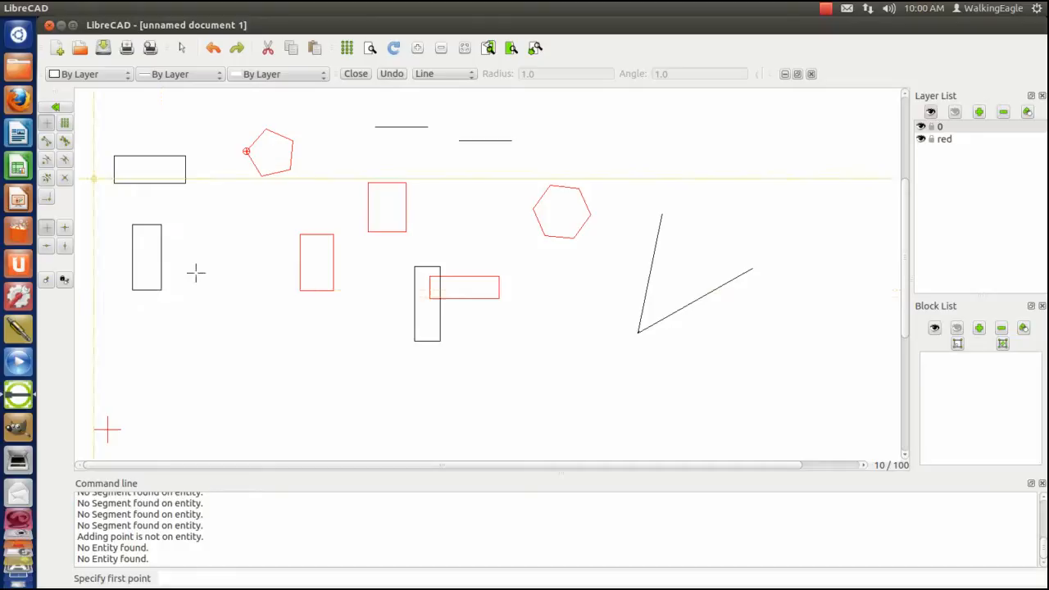
- Draw a wide black rectangle below the tall narrow rectangle at the left
{"action": "left_click", "coordinate": [177, 387]}
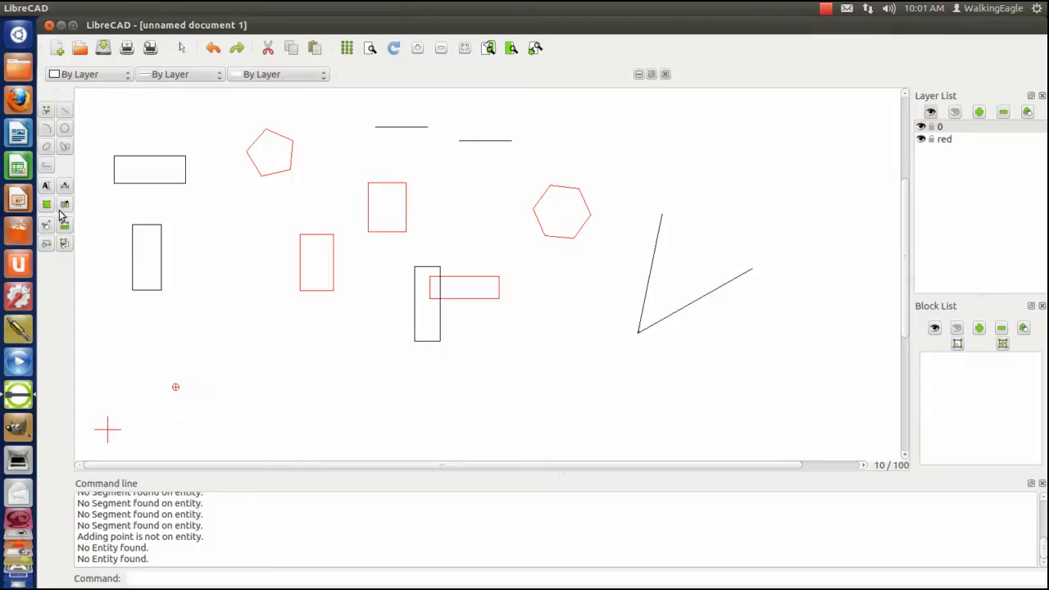
{"action": "mouse_move", "coordinate": [203, 344]}
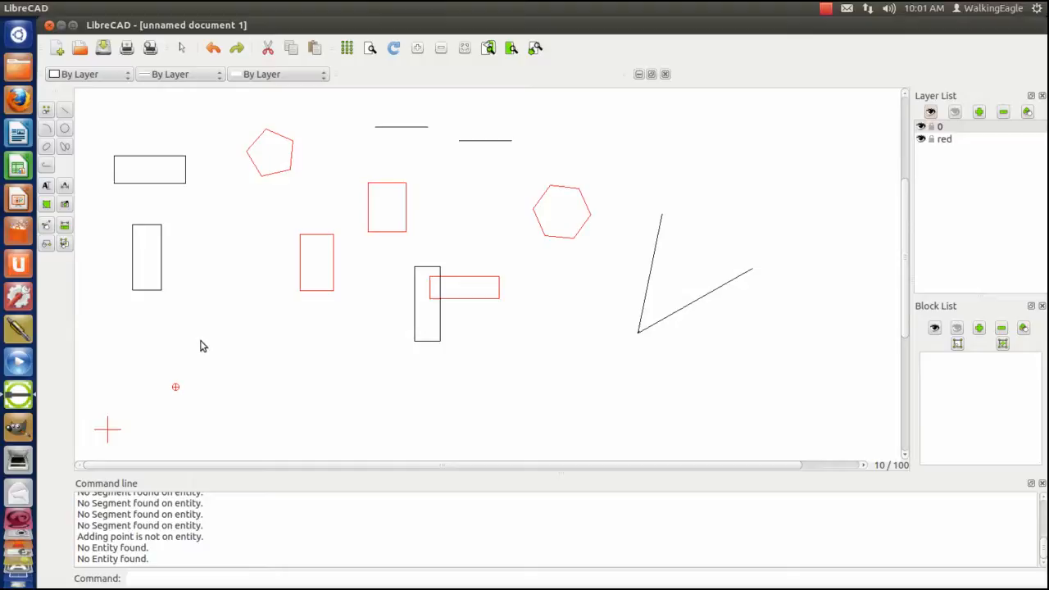
{"action": "mouse_move", "coordinate": [154, 339]}
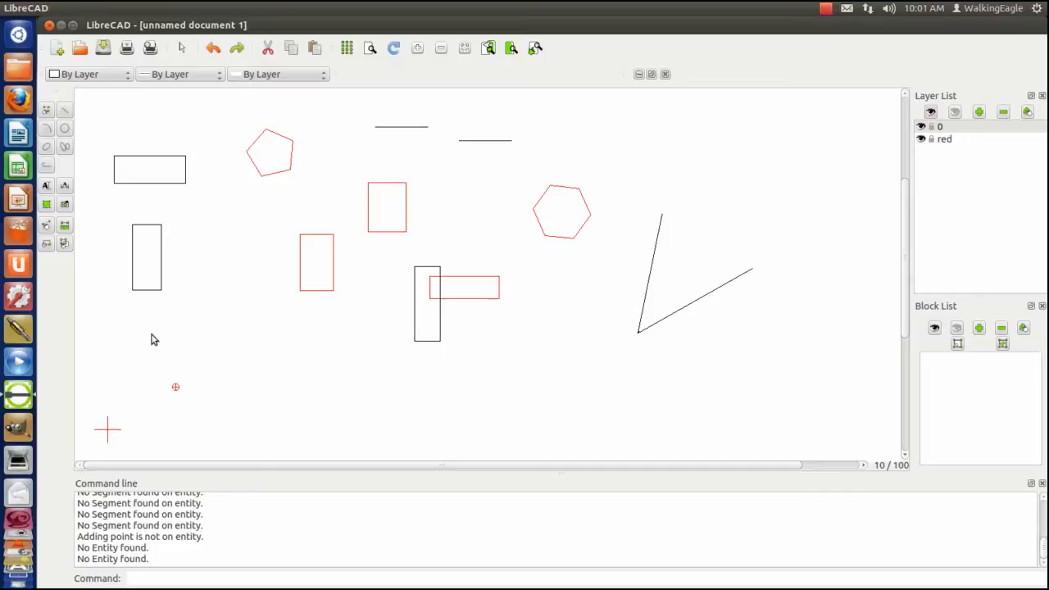
{"action": "mouse_move", "coordinate": [219, 250]}
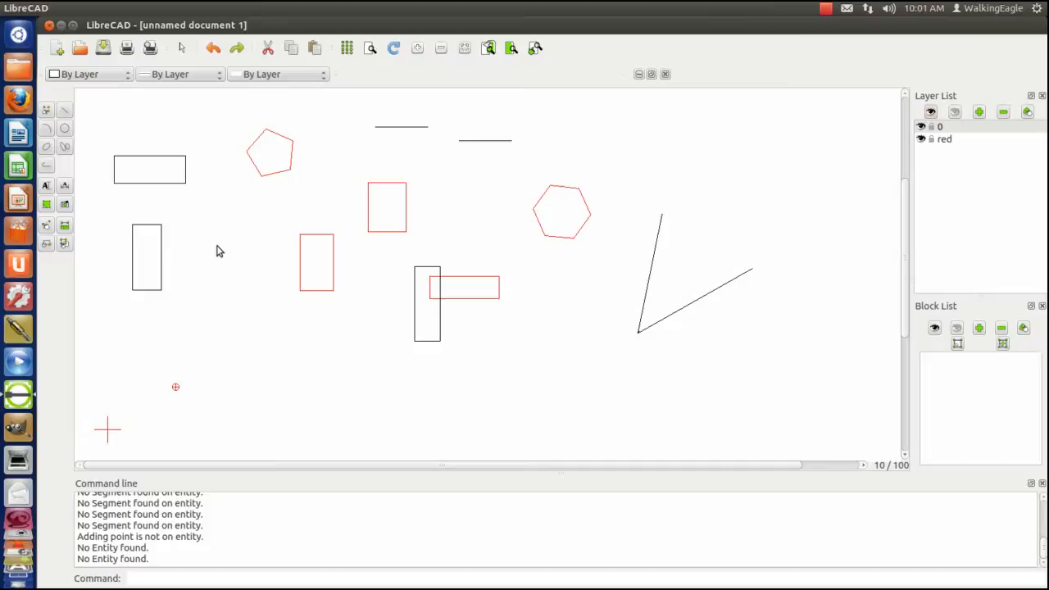
{"action": "mouse_move", "coordinate": [65, 115]}
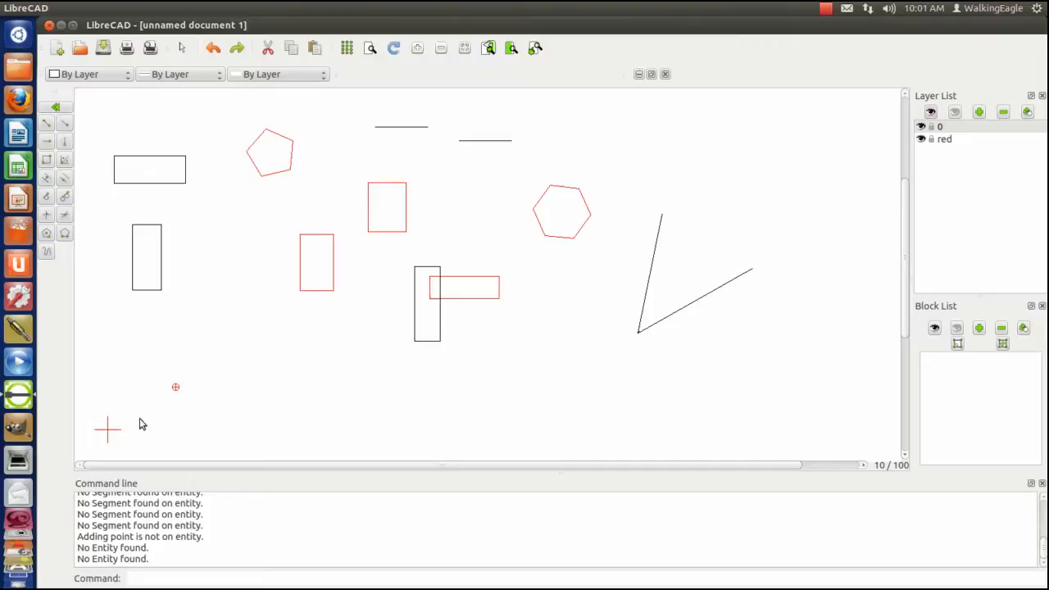
{"action": "mouse_move", "coordinate": [46, 162]}
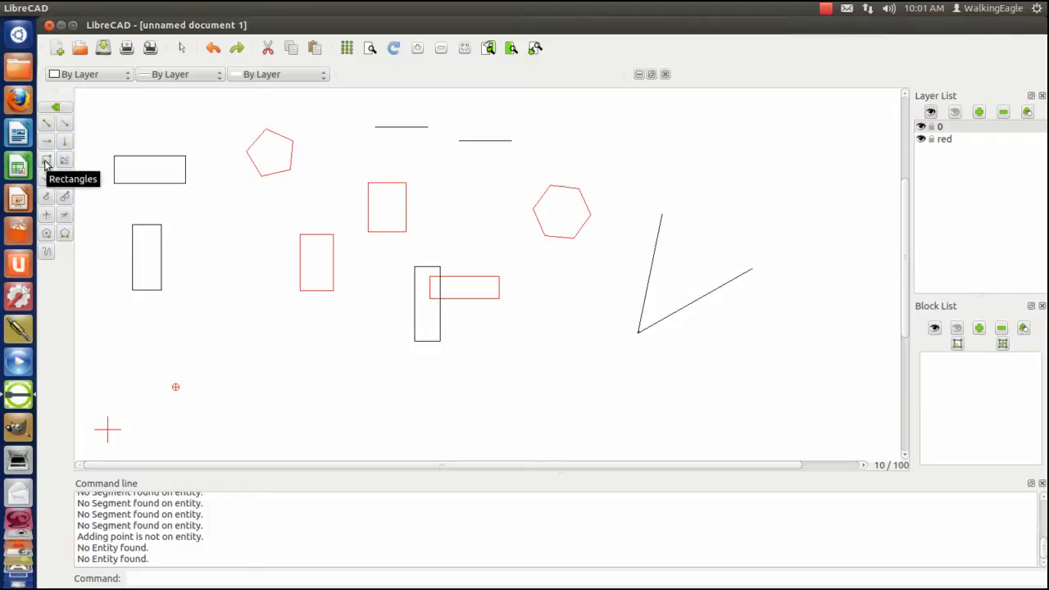
{"action": "left_click", "coordinate": [194, 312]}
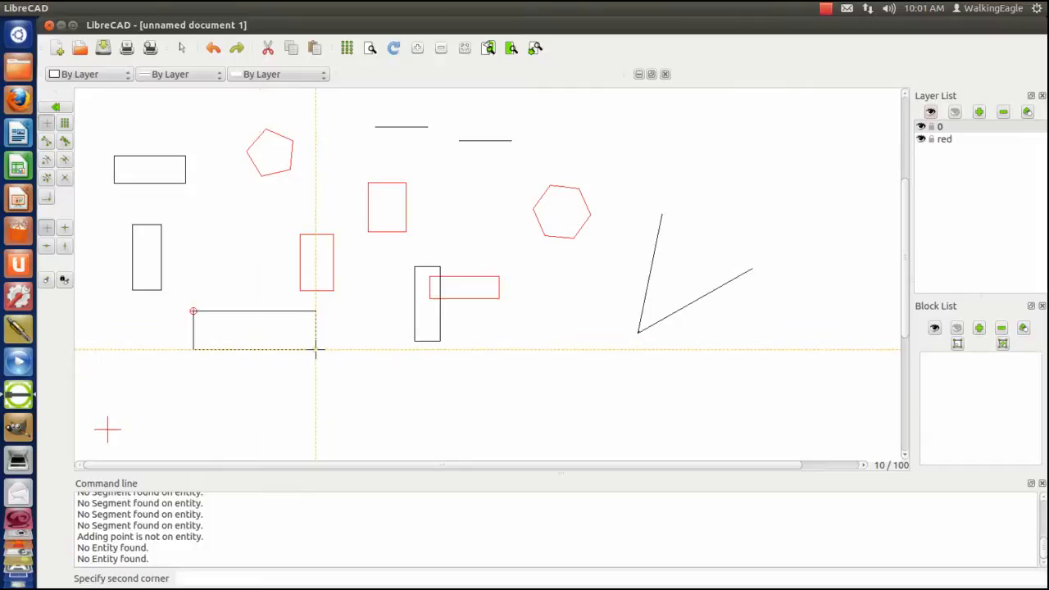
{"action": "left_click", "coordinate": [330, 344]}
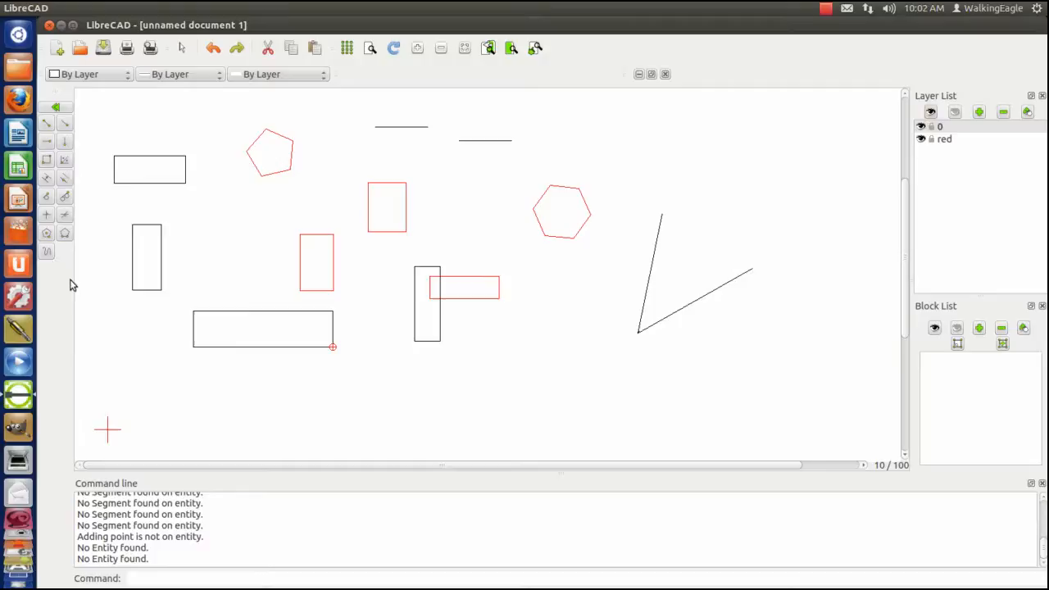
{"action": "mouse_move", "coordinate": [46, 236]}
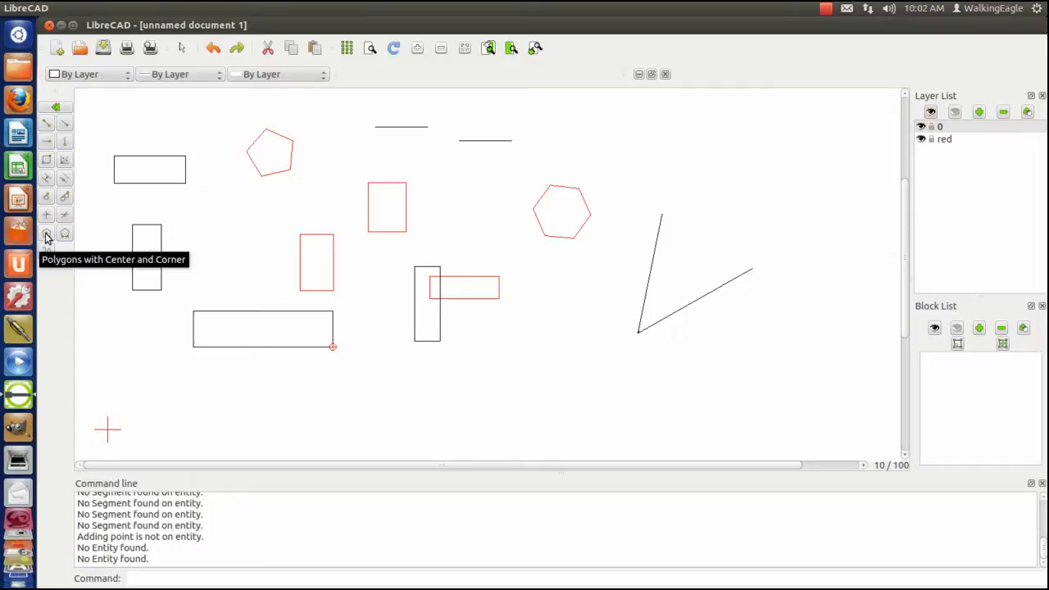
- Switch to the Polygon (Center, Corner) tool for the pentagon and nested polygons
{"action": "left_click", "coordinate": [46, 238]}
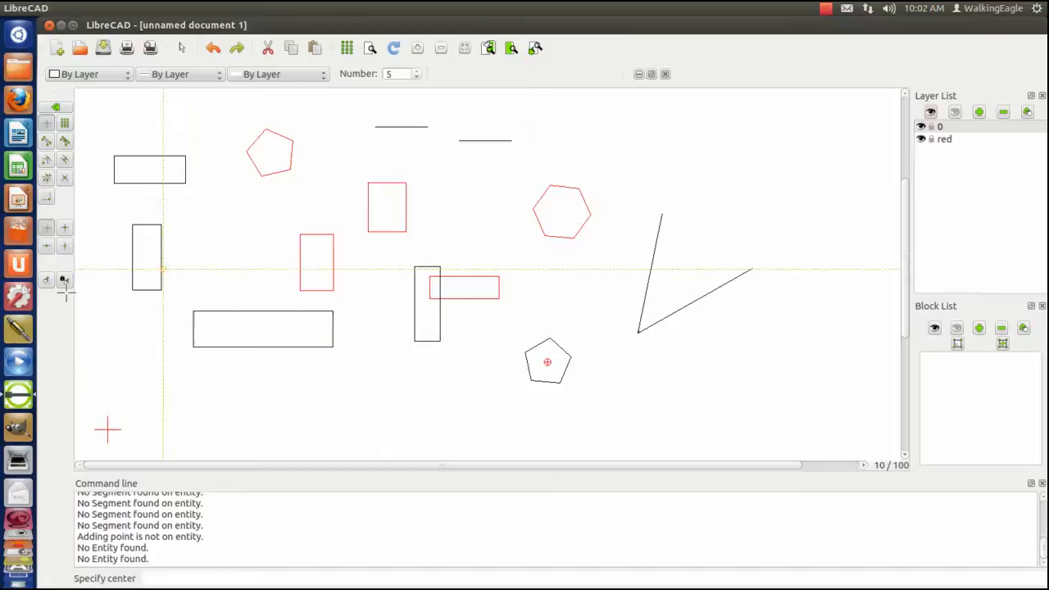
{"action": "mouse_move", "coordinate": [154, 150]}
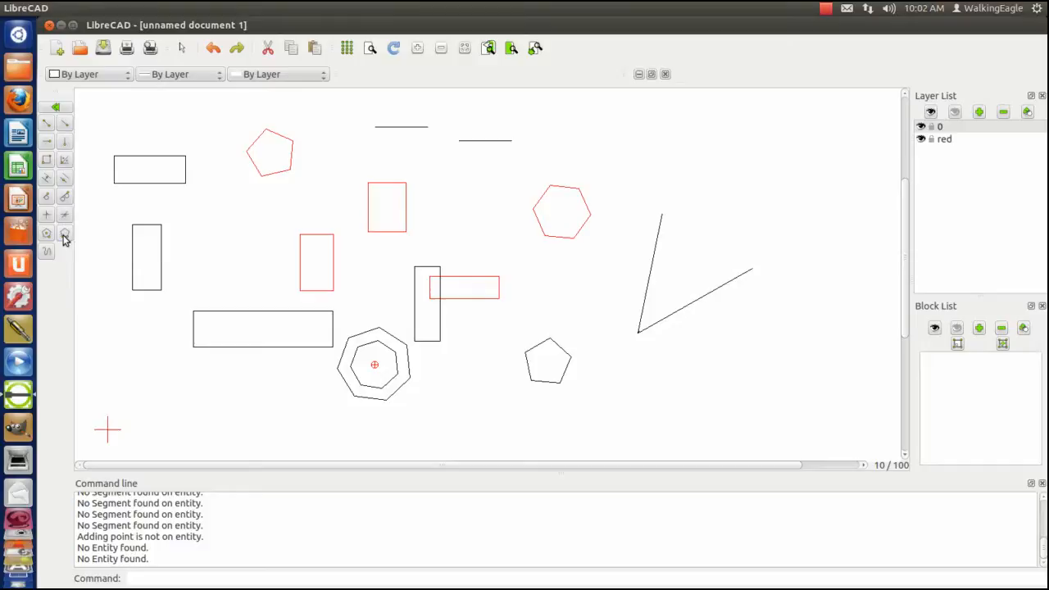
- Switch to the Polygon (Corner, Corner) tool for the six-sided hexagon
{"action": "left_click", "coordinate": [64, 239]}
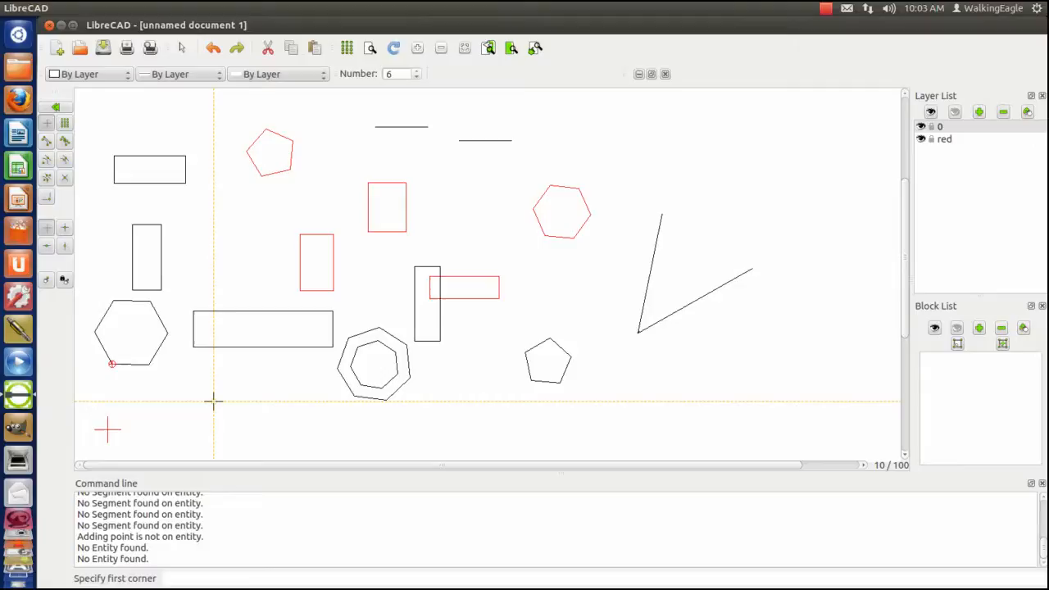
{"action": "mouse_move", "coordinate": [193, 390]}
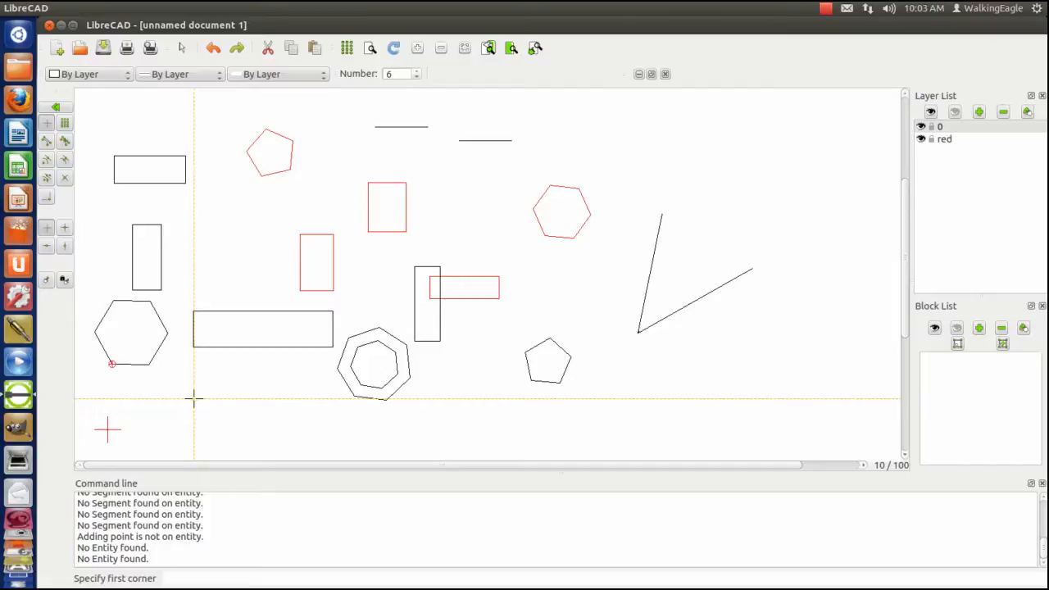
{"action": "mouse_move", "coordinate": [211, 400]}
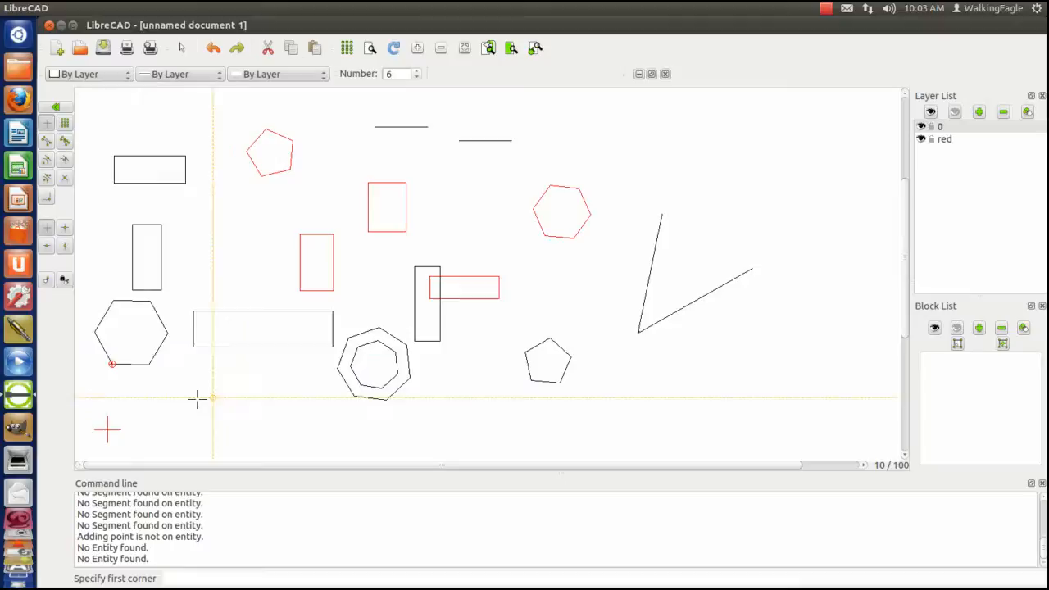
{"action": "mouse_move", "coordinate": [207, 224]}
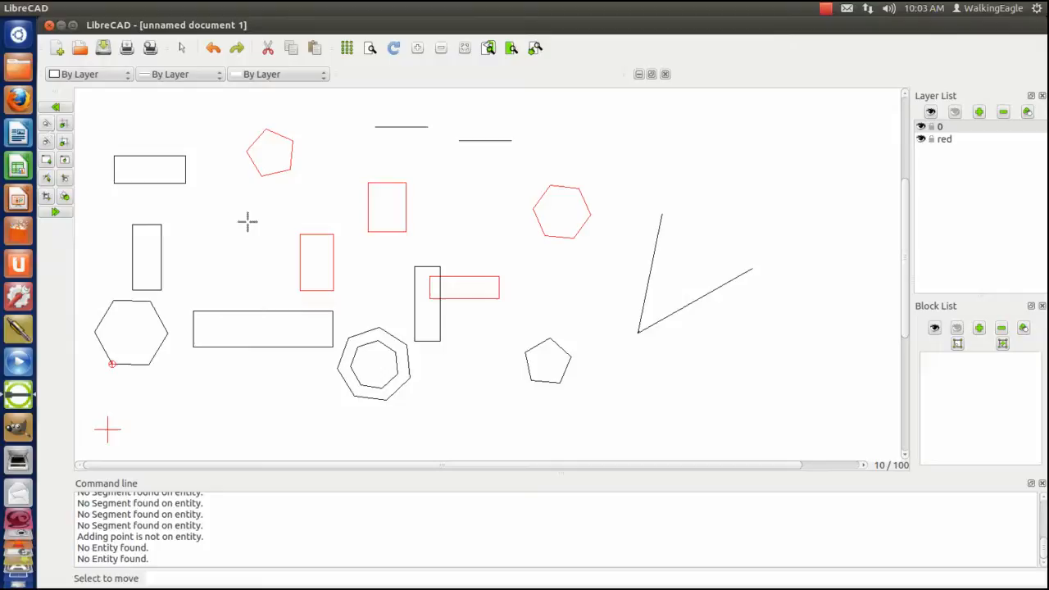
{"action": "mouse_move", "coordinate": [292, 154]}
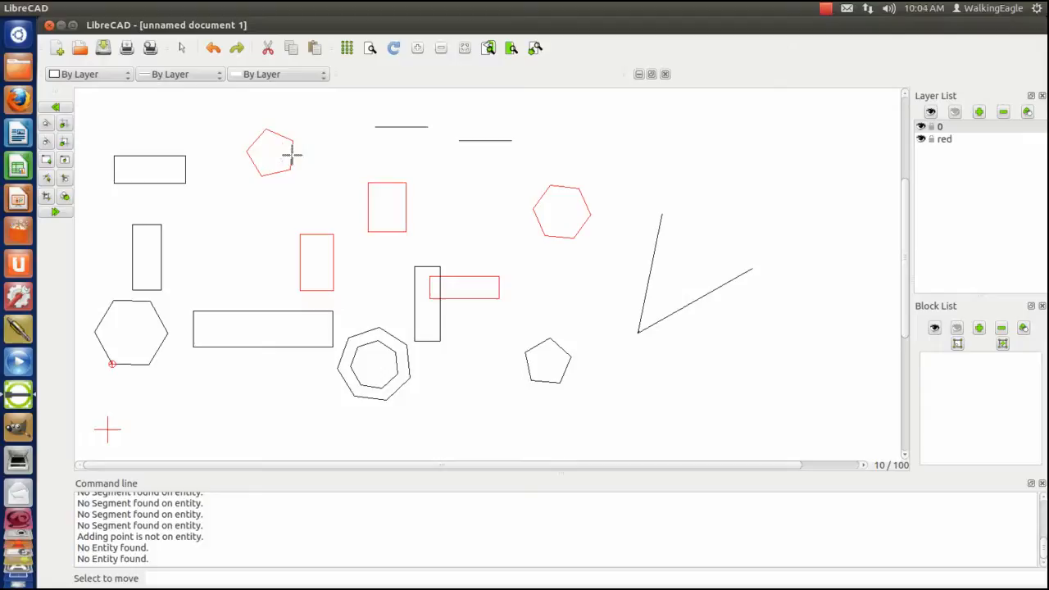
- Start Modify > Move / Copy so it prompts 'Select to move'
{"action": "left_click", "coordinate": [270, 151]}
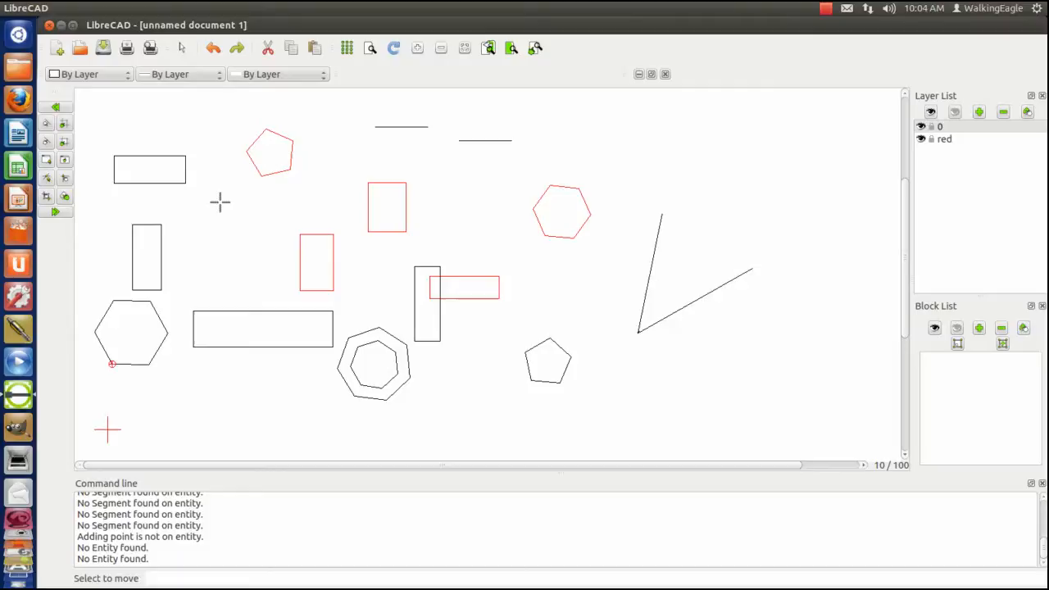
{"action": "mouse_move", "coordinate": [212, 236]}
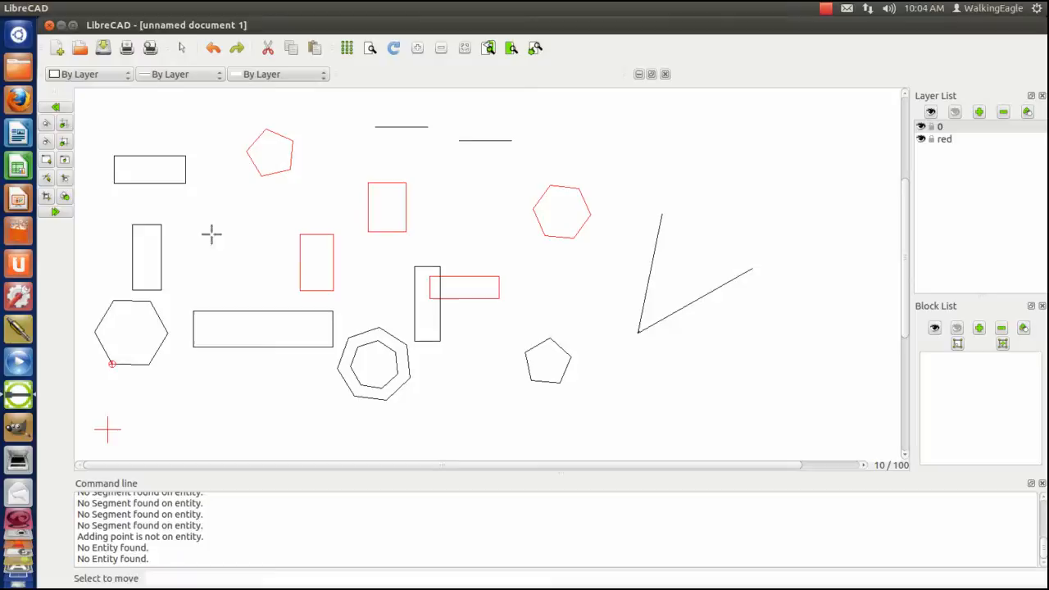
{"action": "mouse_move", "coordinate": [156, 122]}
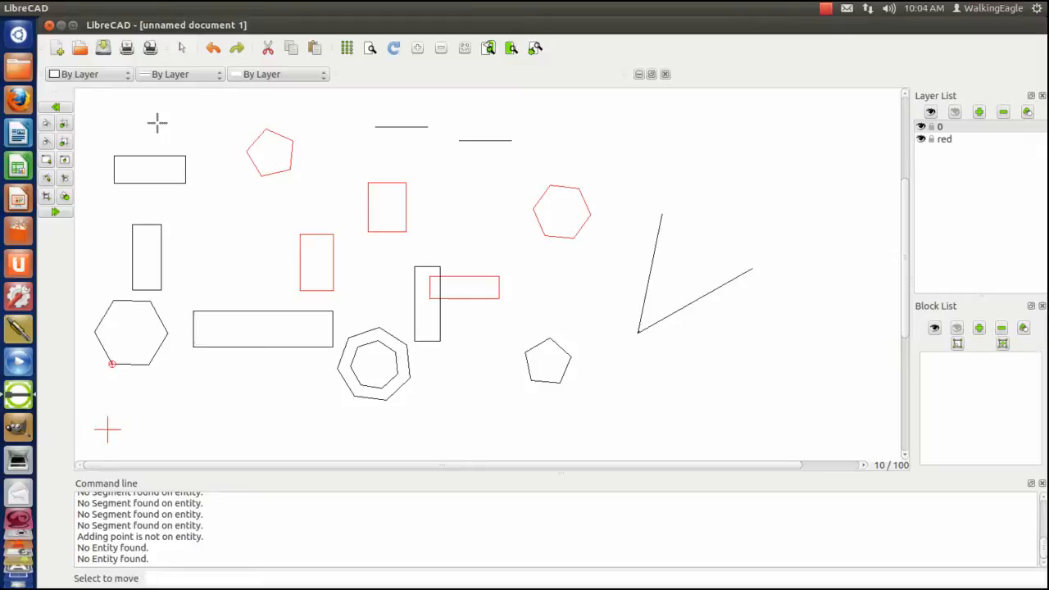
{"action": "mouse_move", "coordinate": [228, 213]}
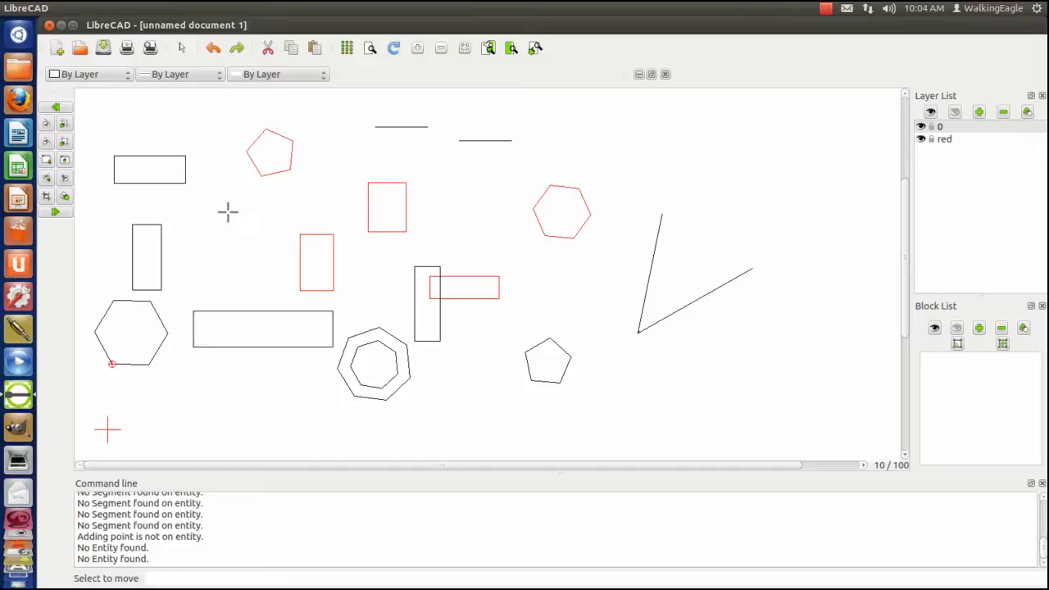
{"action": "mouse_move", "coordinate": [105, 134]}
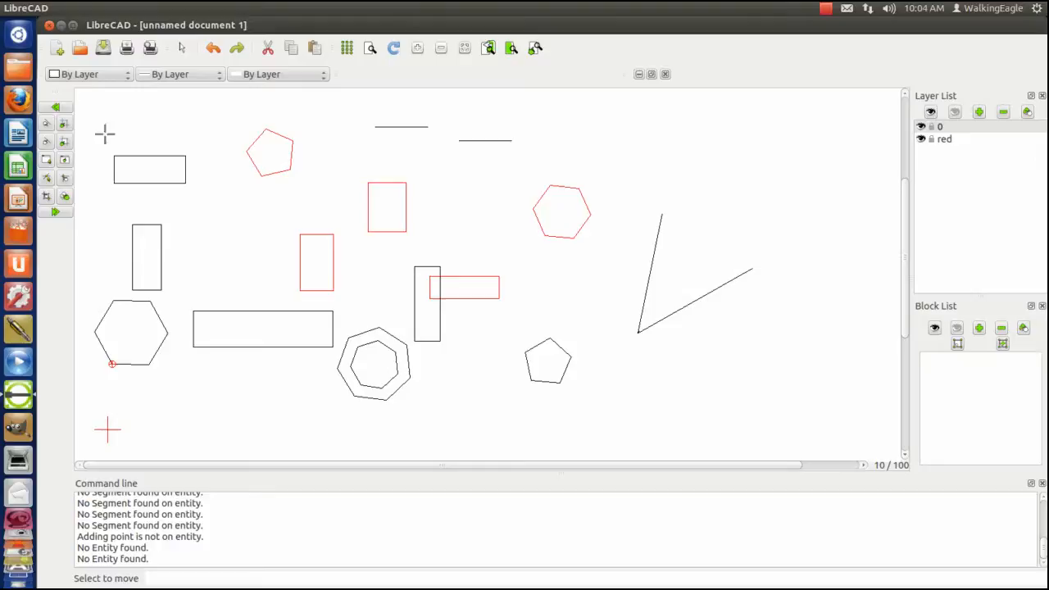
{"action": "mouse_move", "coordinate": [46, 124]}
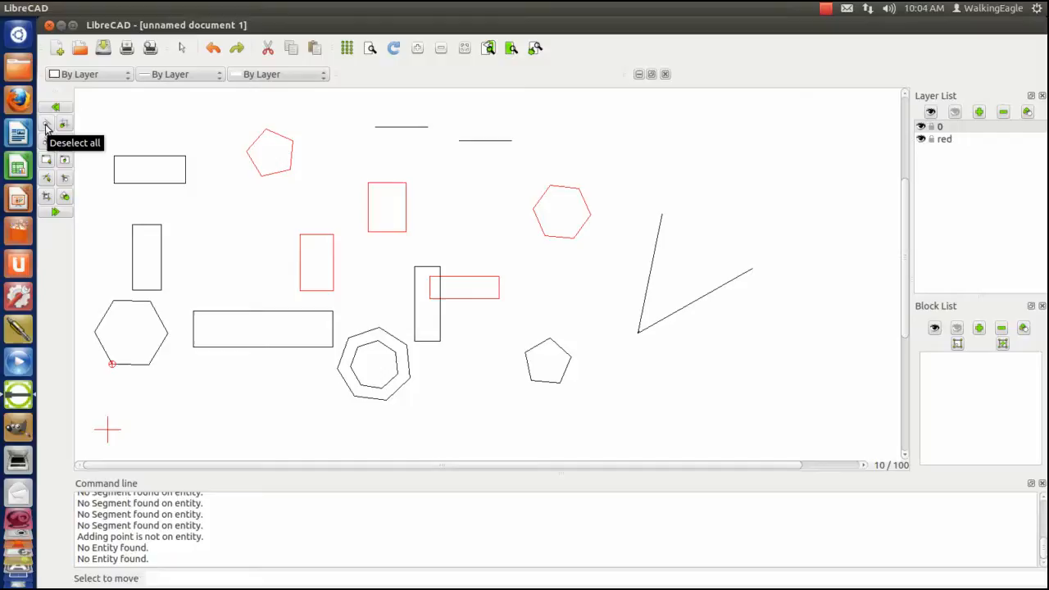
{"action": "mouse_move", "coordinate": [66, 124]}
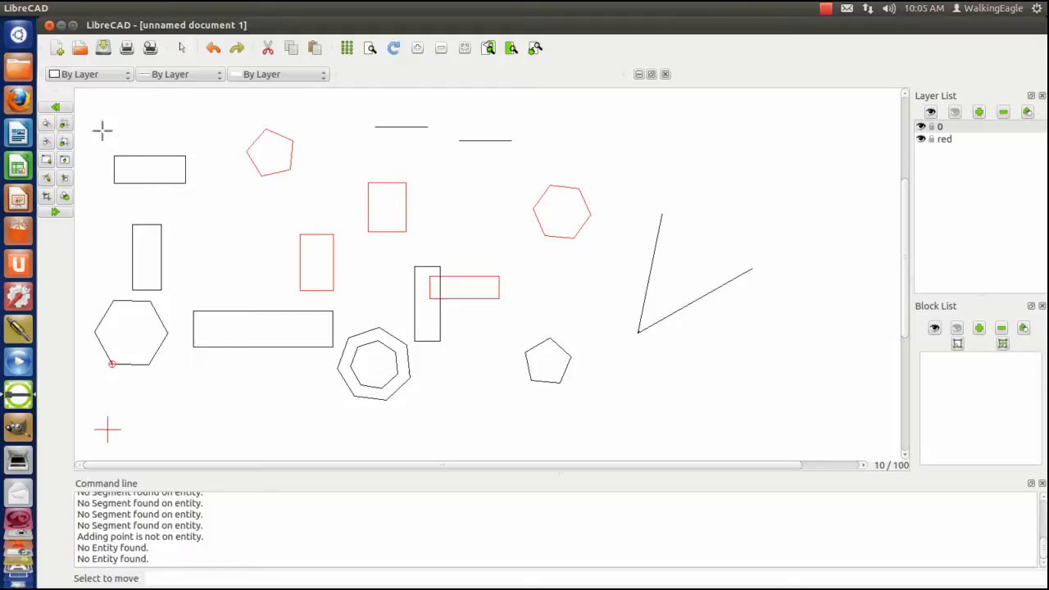
{"action": "mouse_move", "coordinate": [63, 145]}
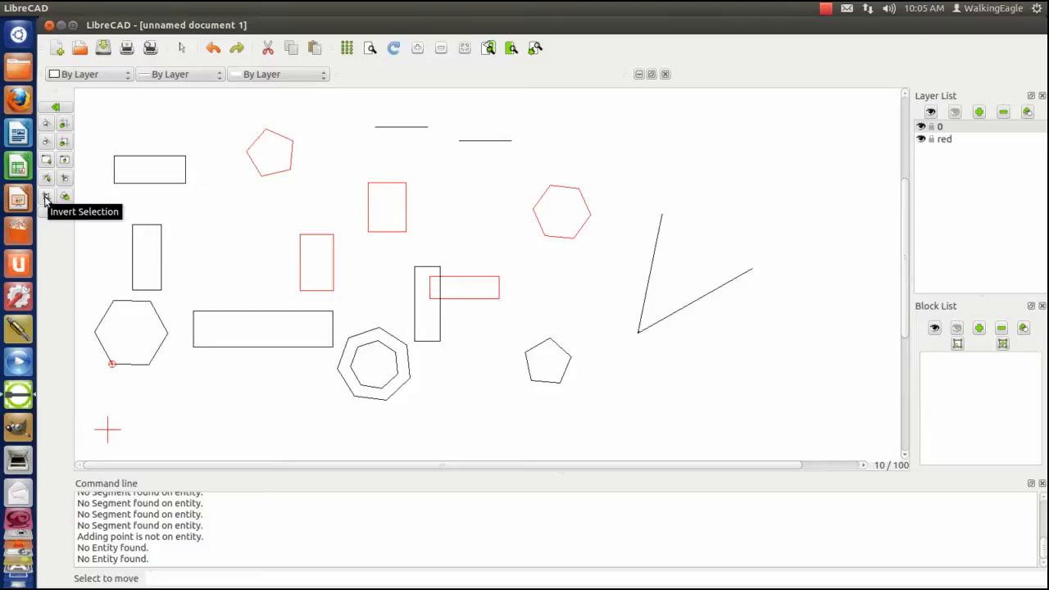
{"action": "mouse_move", "coordinate": [48, 180]}
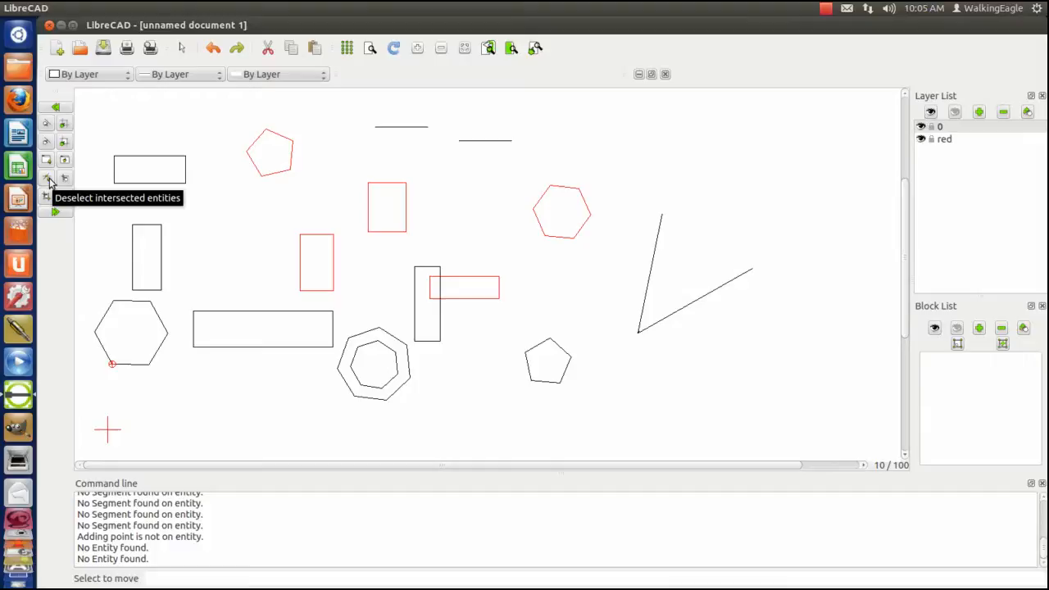
{"action": "mouse_move", "coordinate": [64, 147]}
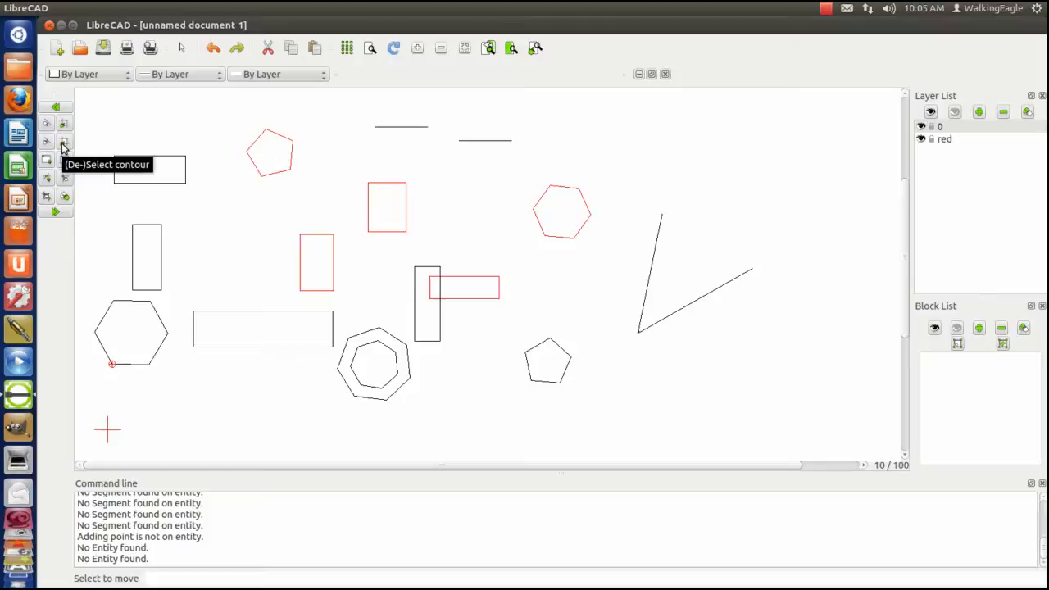
{"action": "mouse_move", "coordinate": [66, 200]}
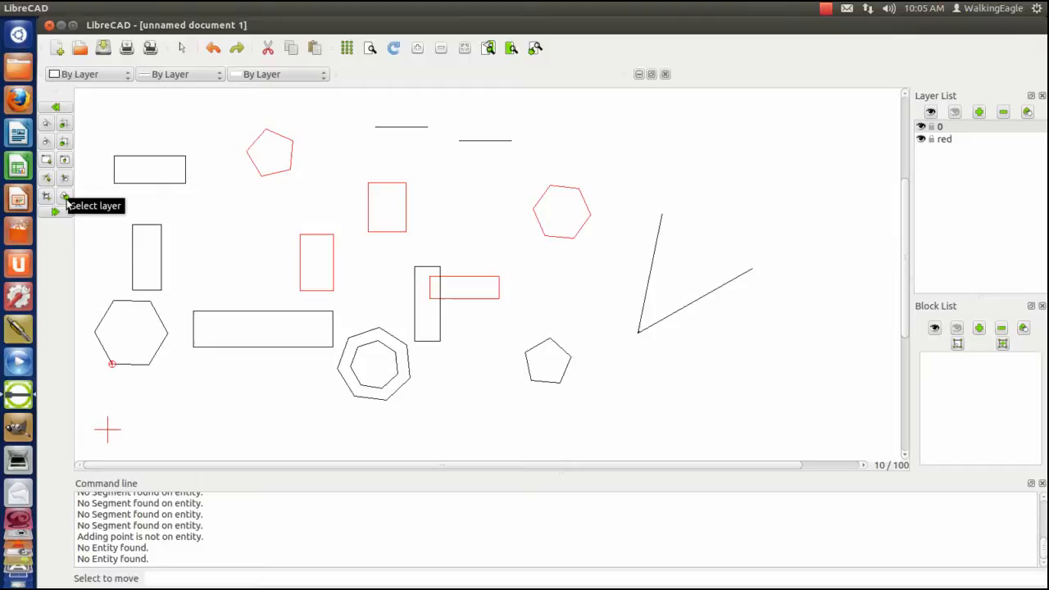
{"action": "mouse_move", "coordinate": [339, 114]}
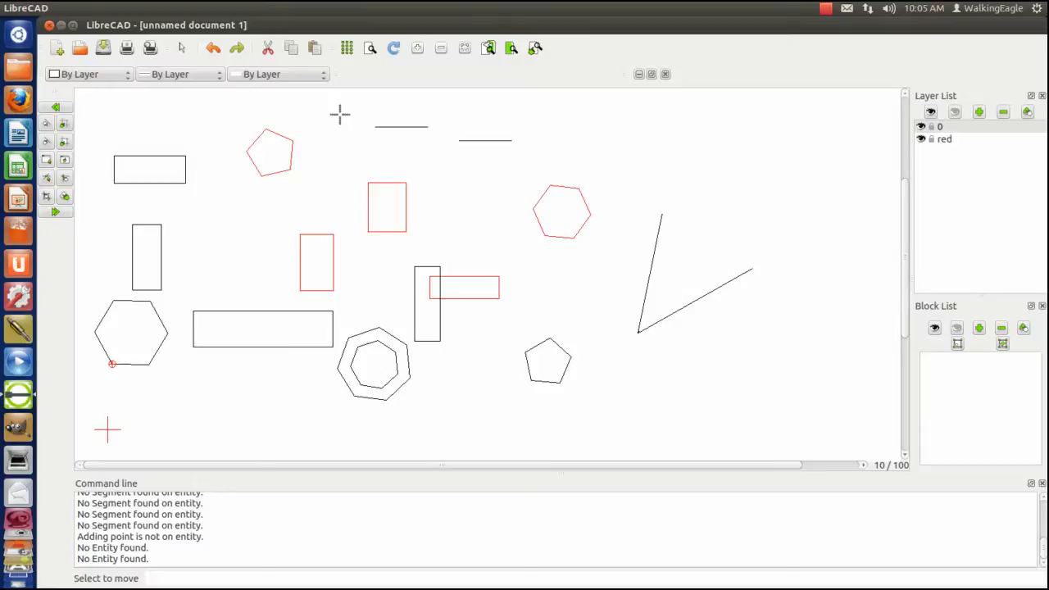
{"action": "mouse_move", "coordinate": [45, 144]}
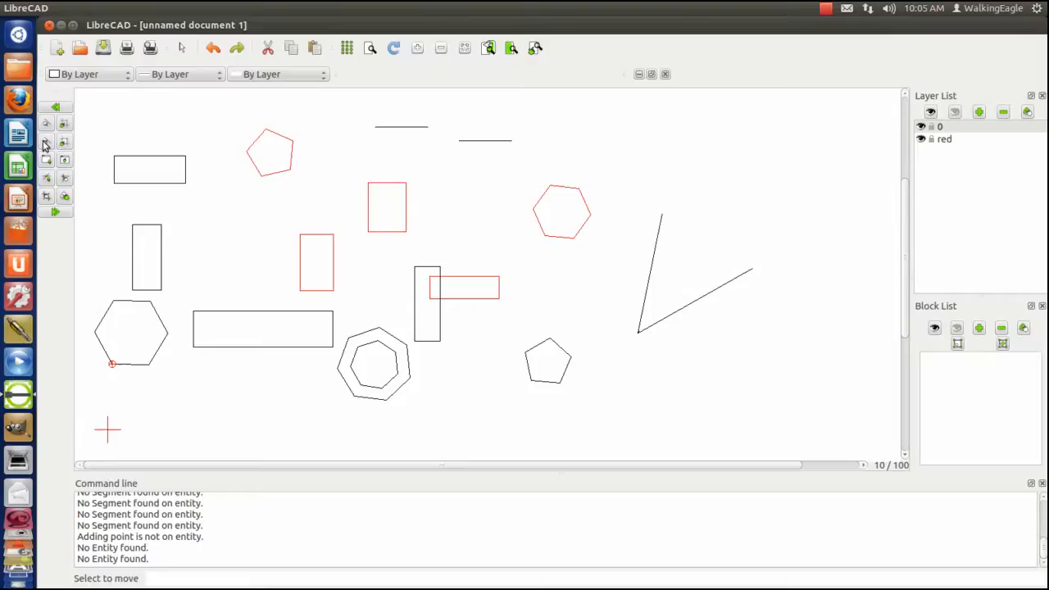
{"action": "mouse_move", "coordinate": [212, 106]}
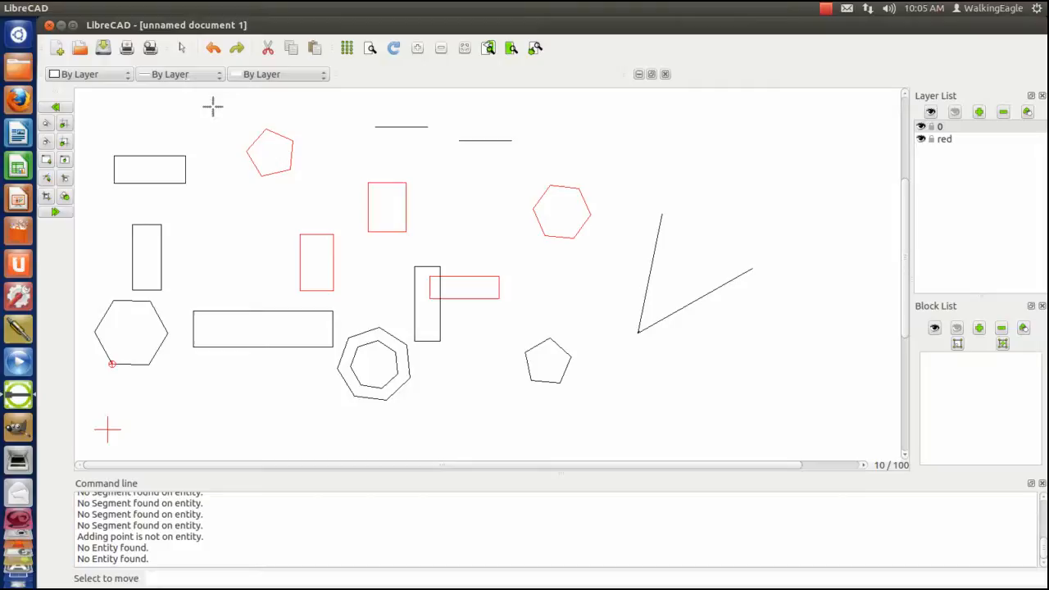
{"action": "mouse_move", "coordinate": [223, 108]}
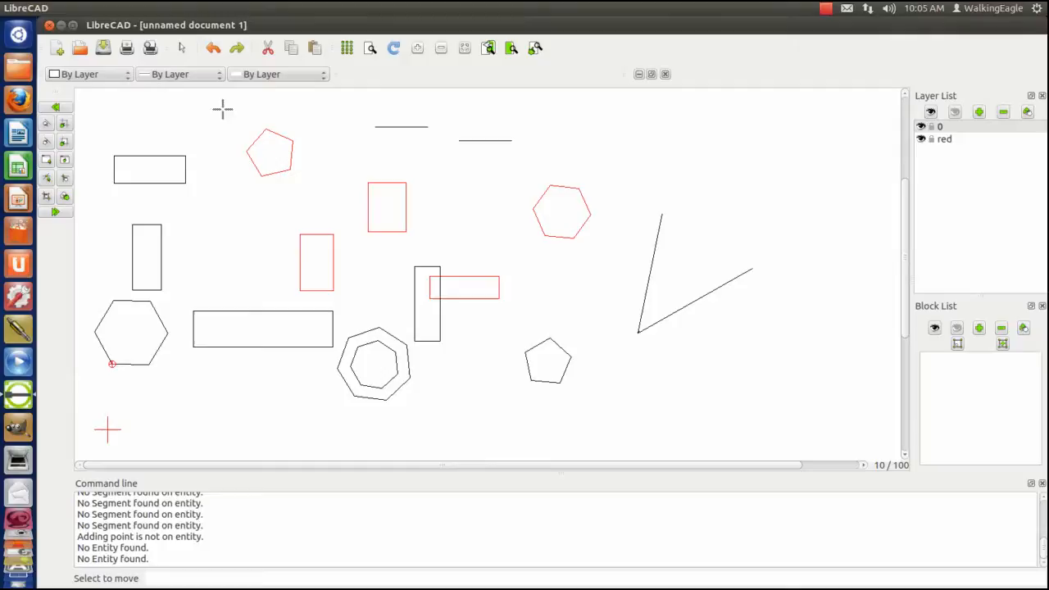
{"action": "mouse_move", "coordinate": [177, 203]}
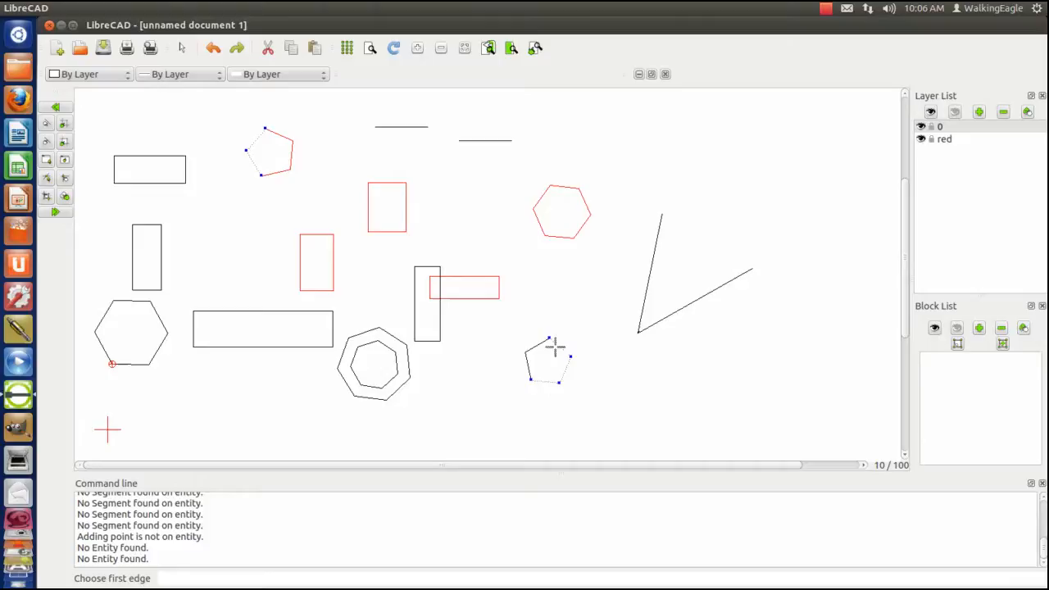
{"action": "mouse_move", "coordinate": [519, 306]}
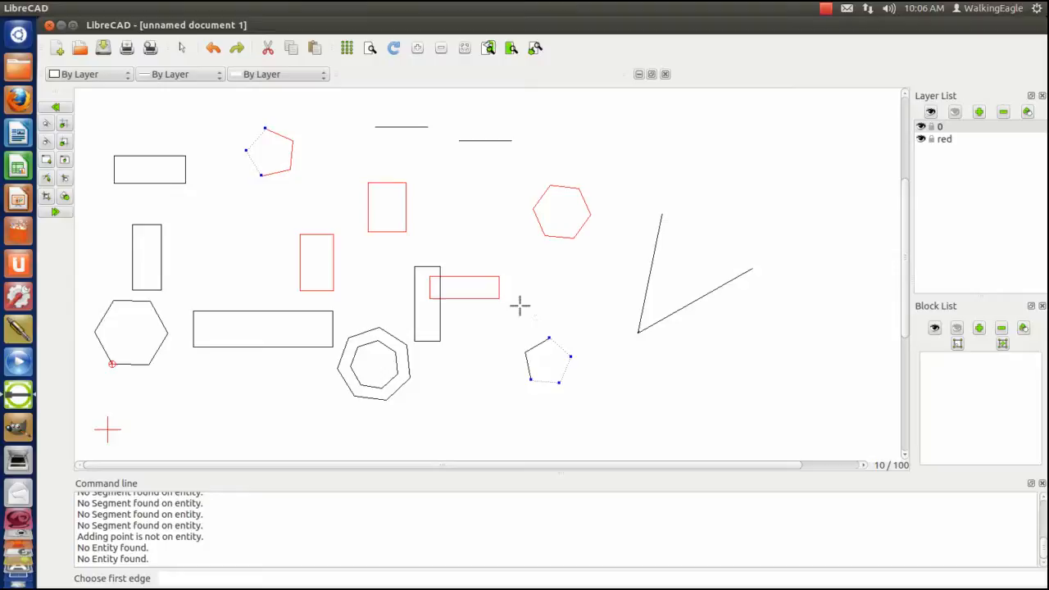
{"action": "mouse_move", "coordinate": [537, 318]}
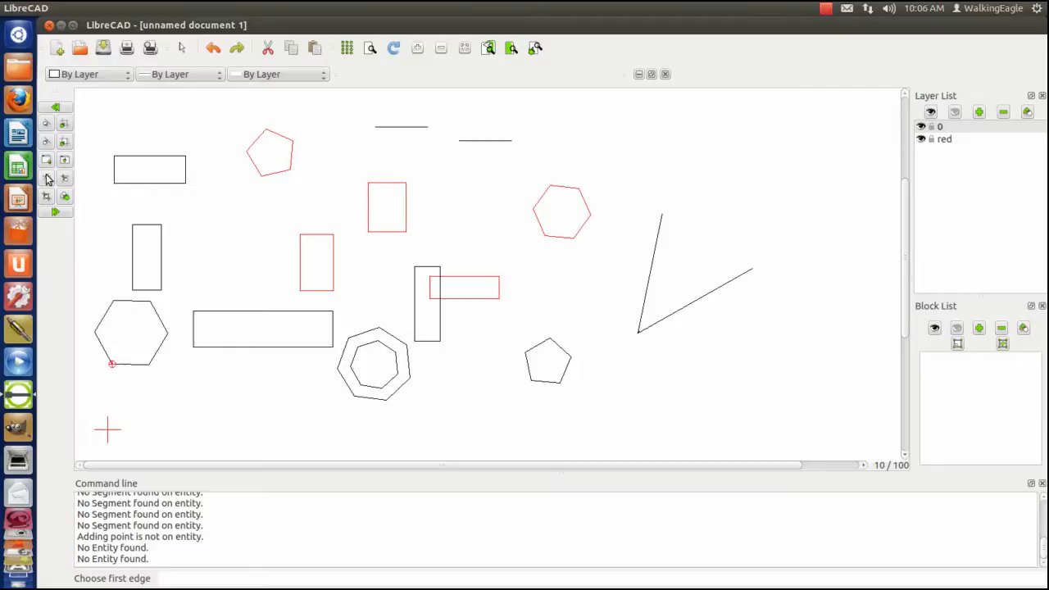
{"action": "mouse_move", "coordinate": [65, 181]}
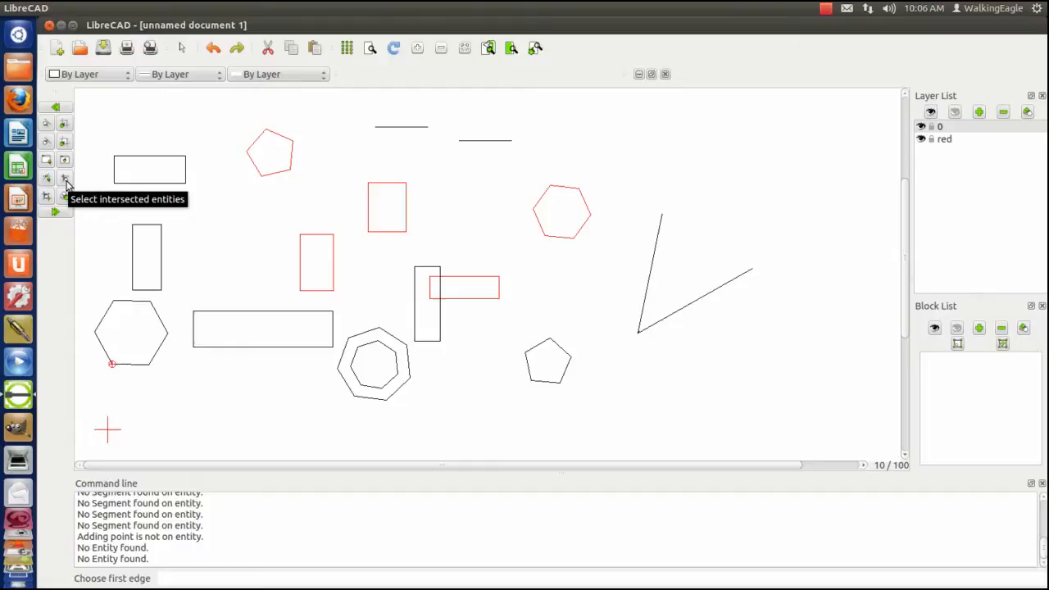
{"action": "left_click", "coordinate": [151, 169]}
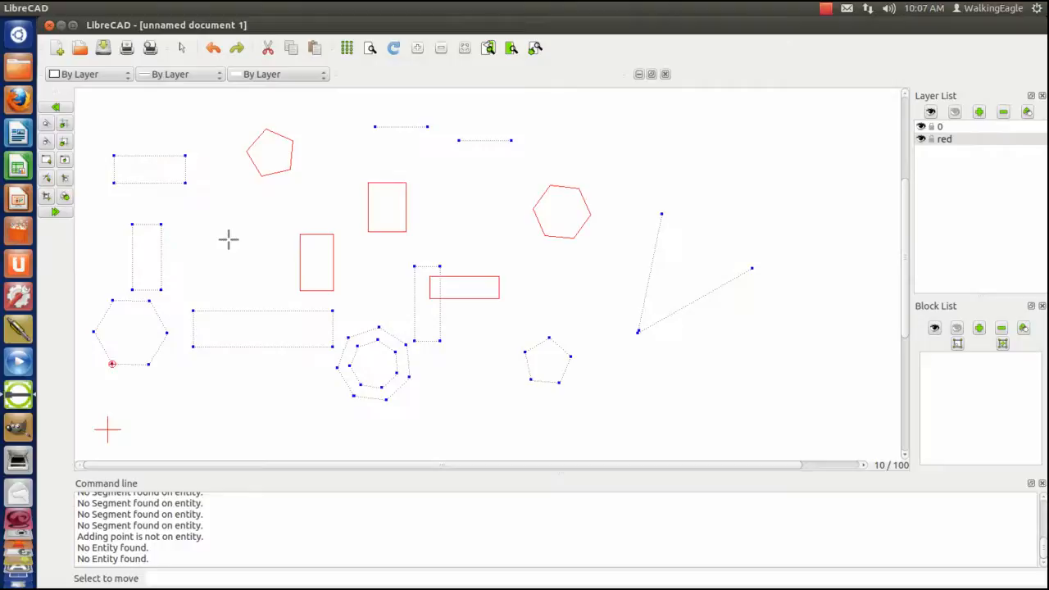
{"action": "mouse_move", "coordinate": [197, 287]}
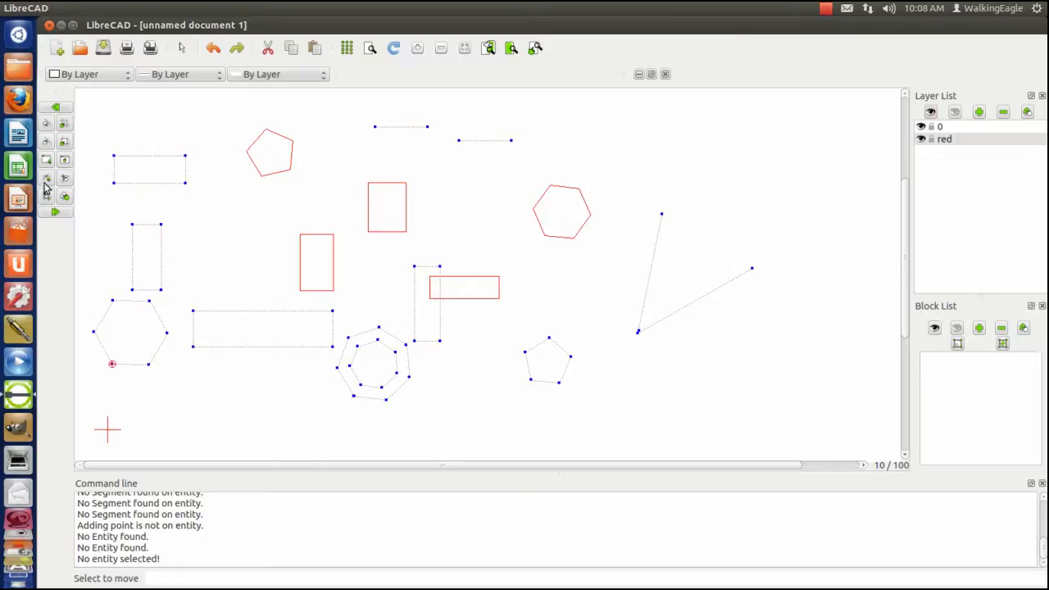
- Activate Deselect intersected entities to uncross the long rectangle's edges
{"action": "left_click", "coordinate": [46, 179]}
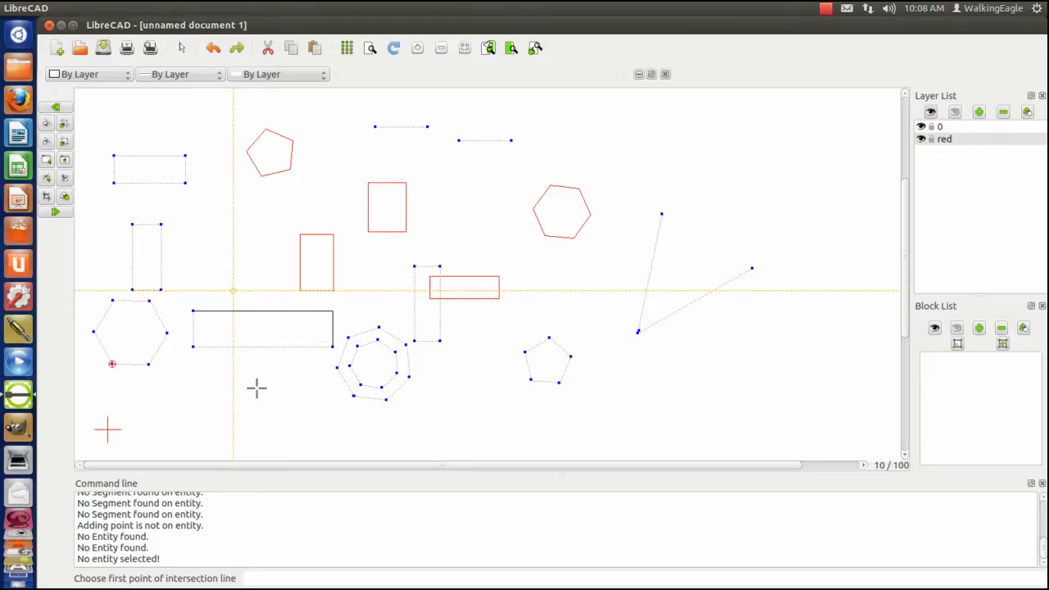
{"action": "mouse_move", "coordinate": [80, 113]}
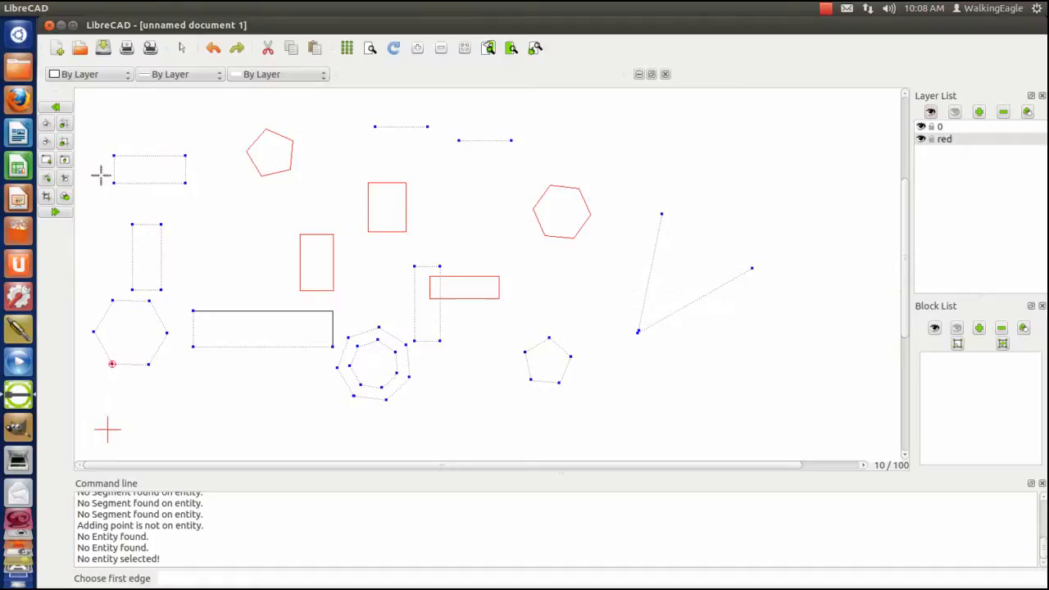
{"action": "mouse_move", "coordinate": [147, 201]}
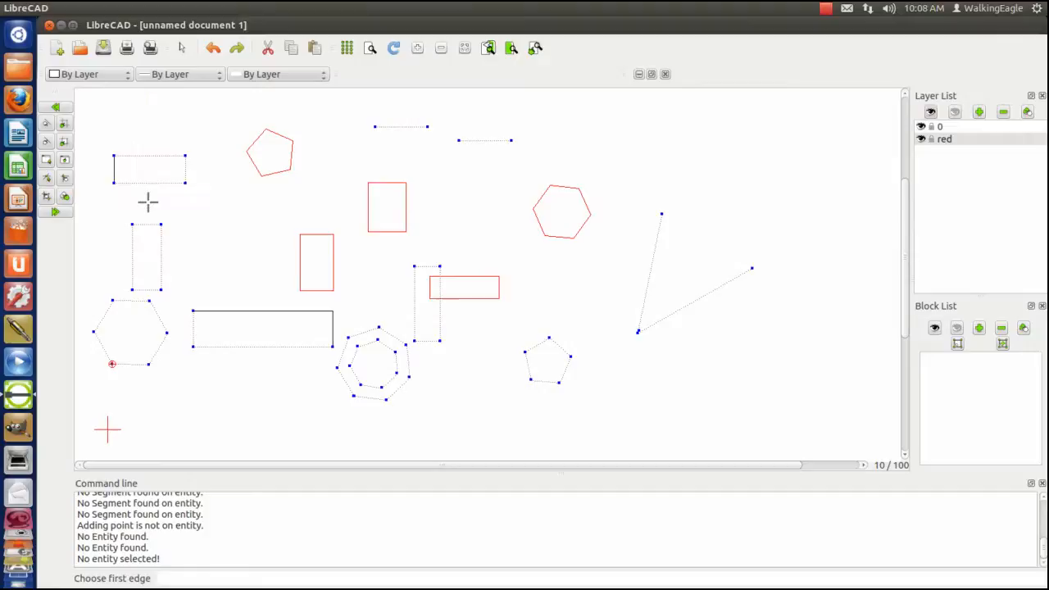
{"action": "mouse_move", "coordinate": [190, 275]}
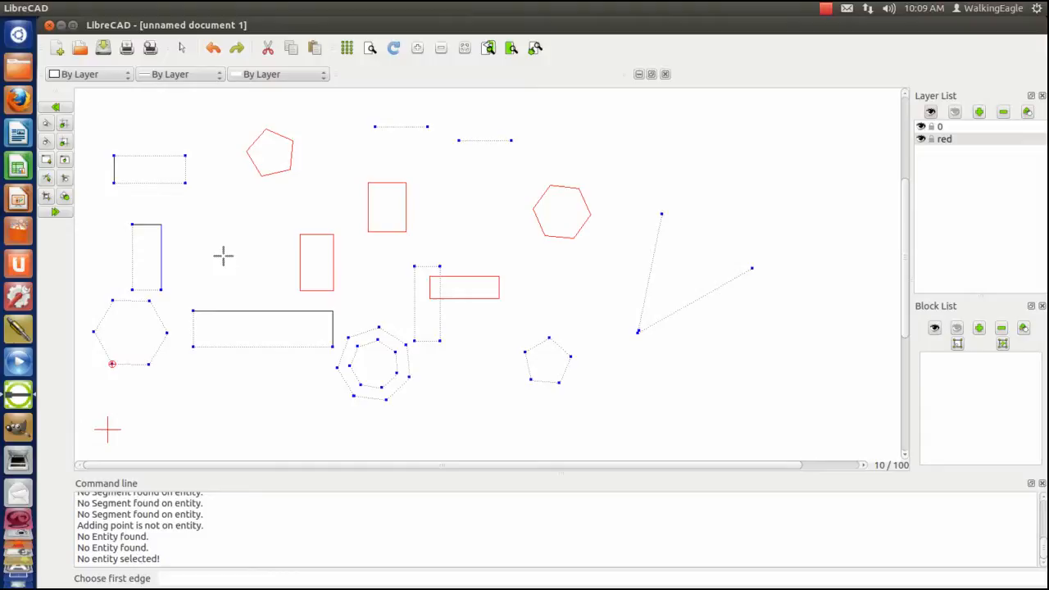
{"action": "mouse_move", "coordinate": [220, 253]}
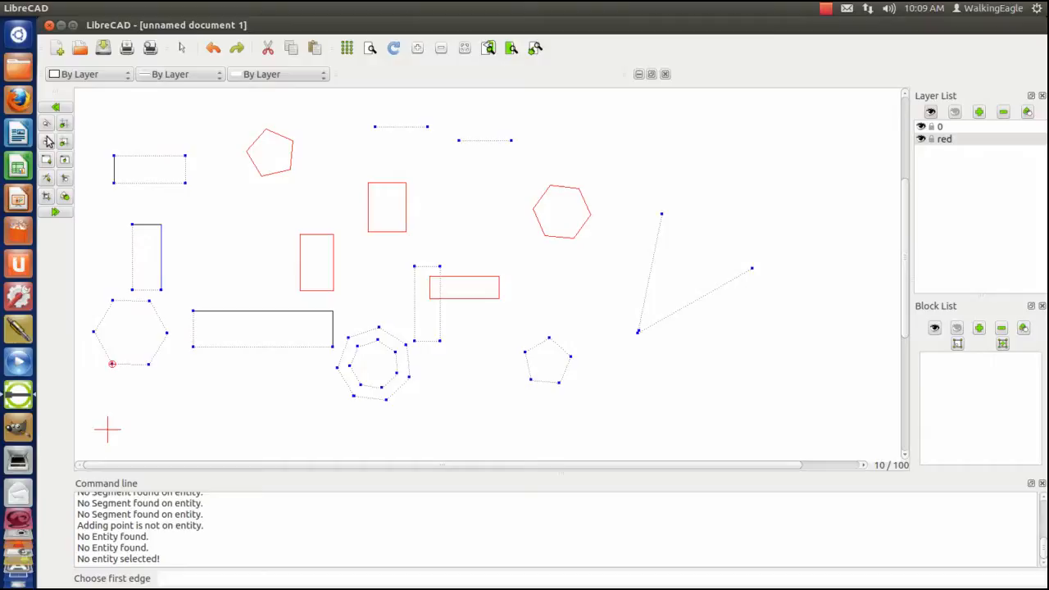
{"action": "mouse_move", "coordinate": [64, 146]}
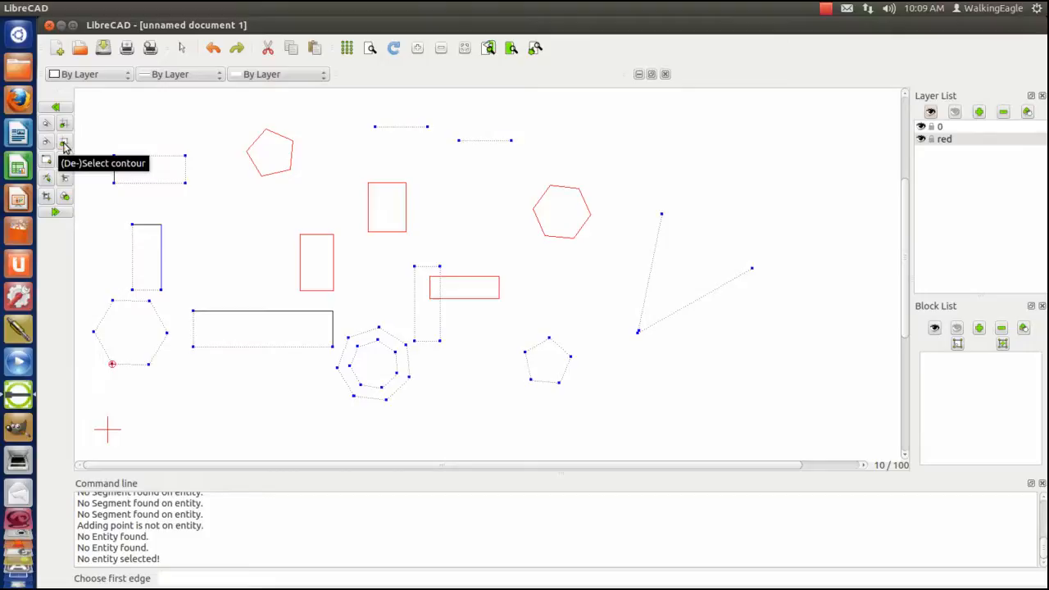
{"action": "mouse_move", "coordinate": [64, 125]}
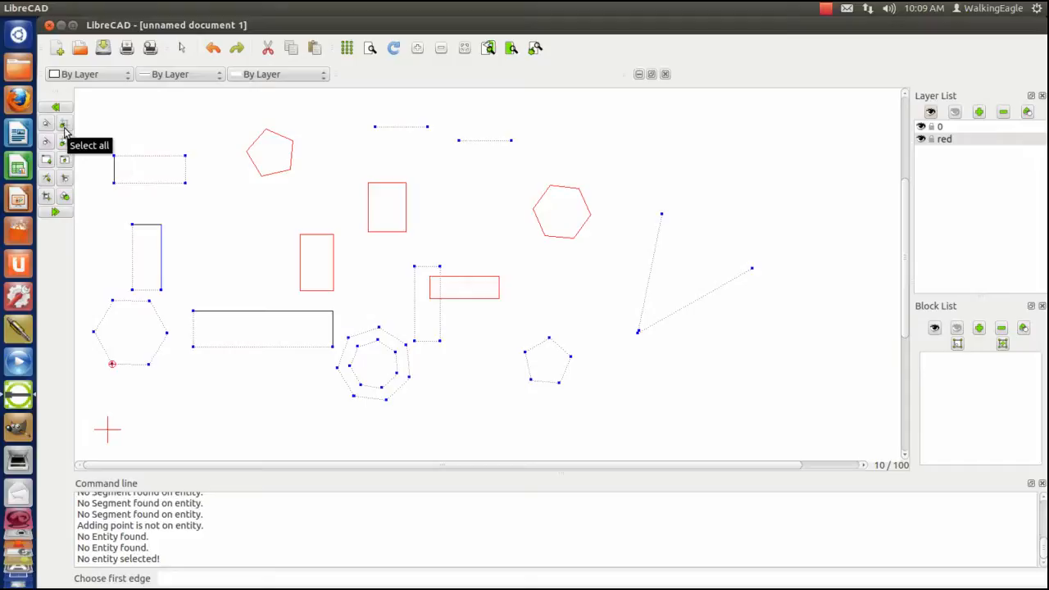
{"action": "mouse_move", "coordinate": [46, 177]}
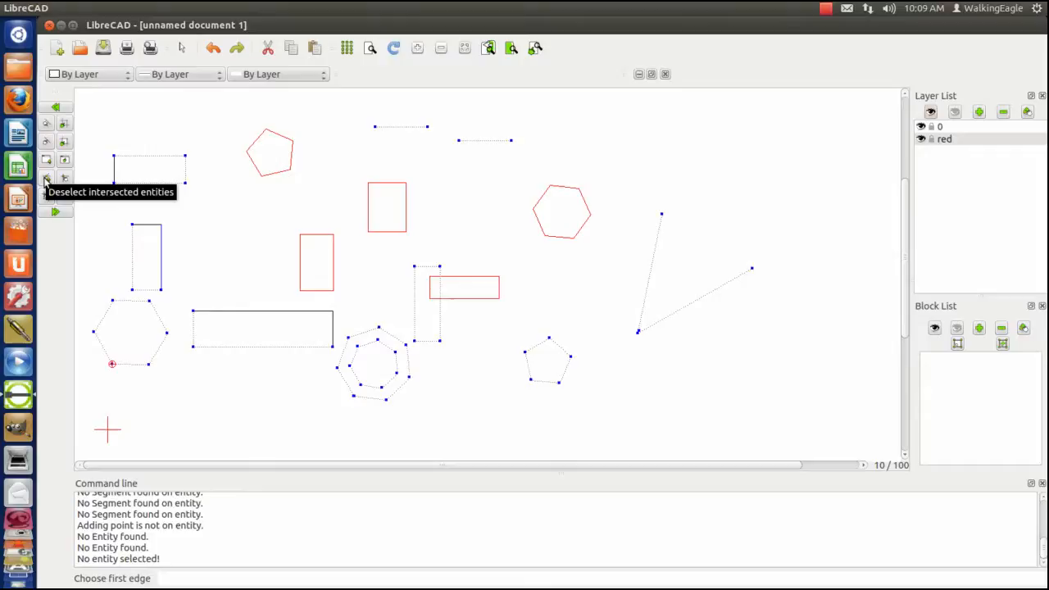
{"action": "mouse_move", "coordinate": [211, 243]}
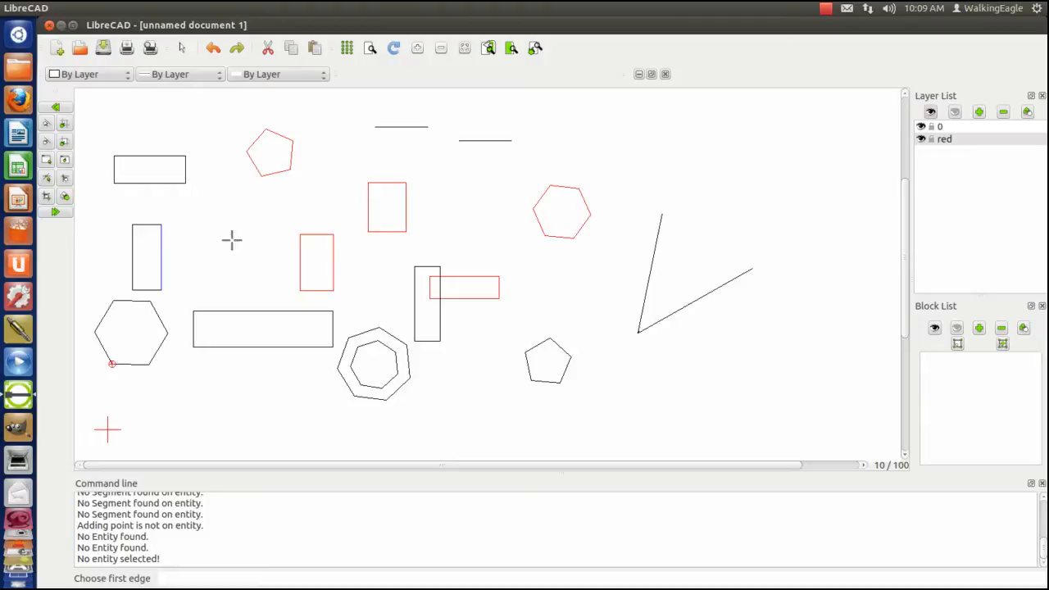
{"action": "mouse_move", "coordinate": [203, 265]}
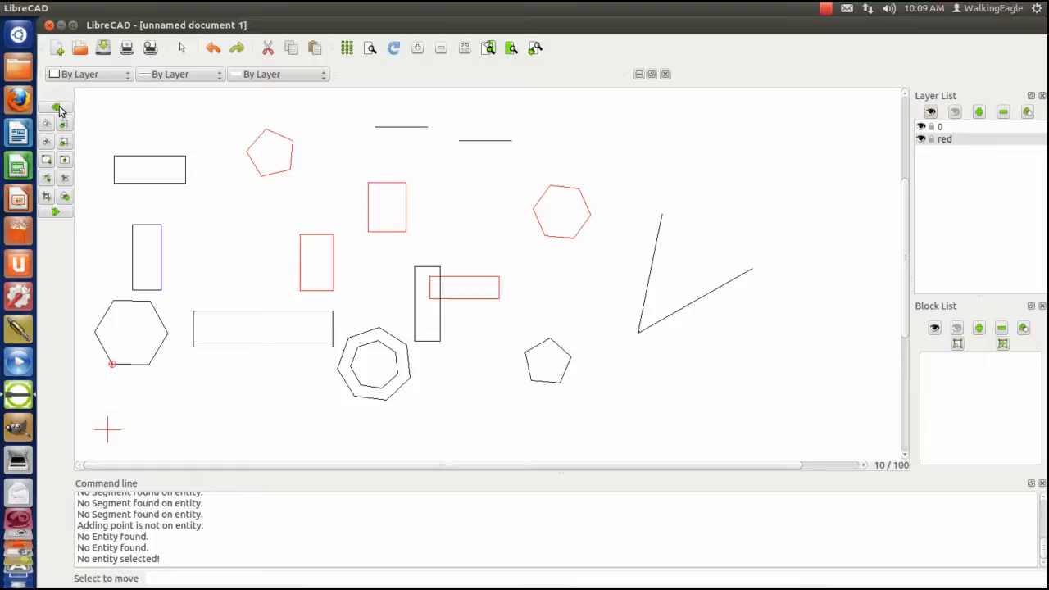
- Start Lines > Bisectors from the main tools with Number set to 3
{"action": "left_click", "coordinate": [59, 108]}
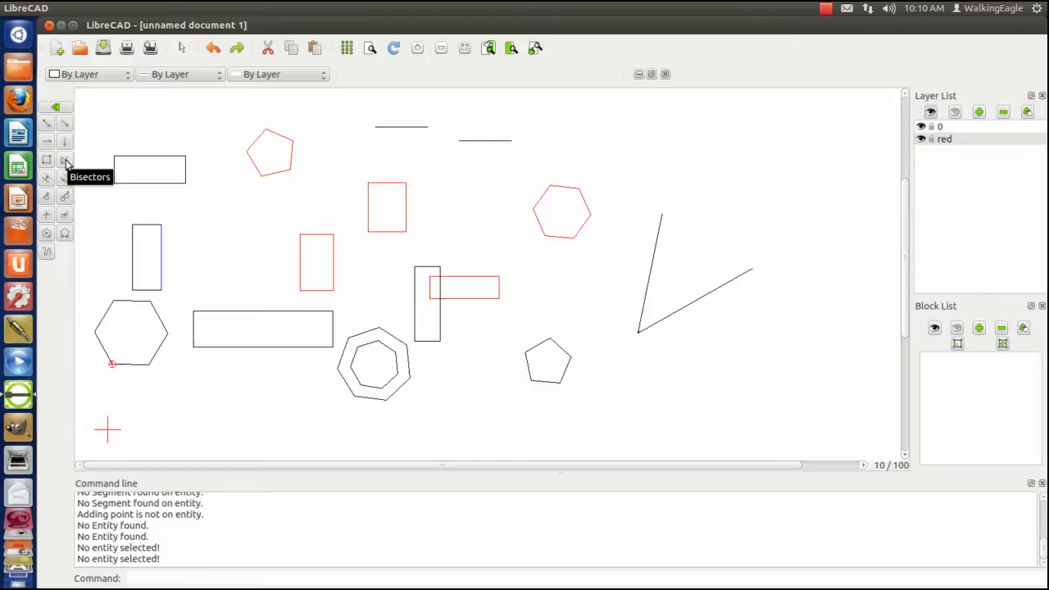
{"action": "left_click", "coordinate": [64, 160]}
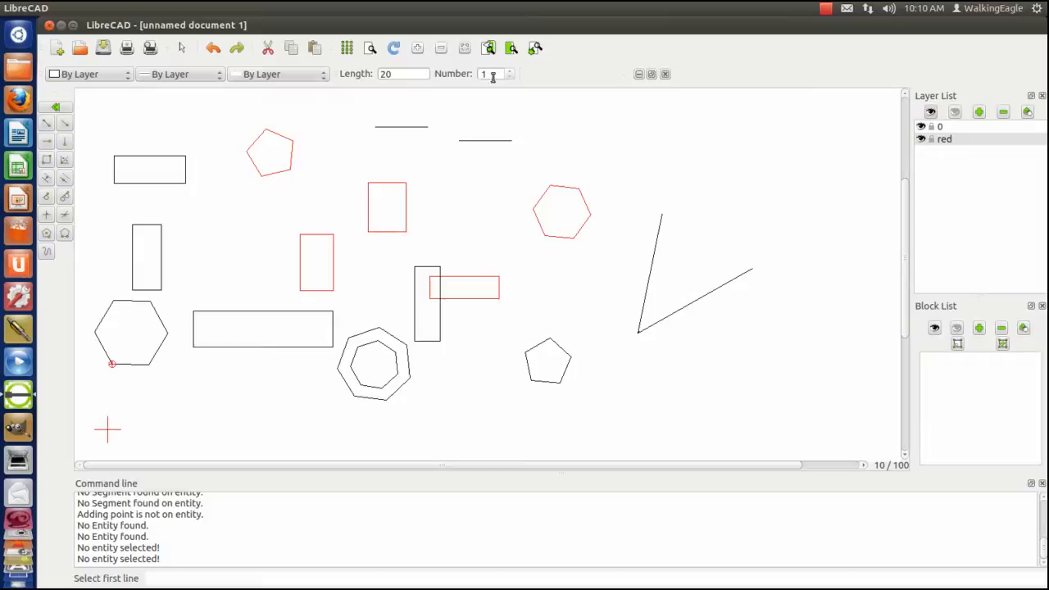
{"action": "type", "text": "3"}
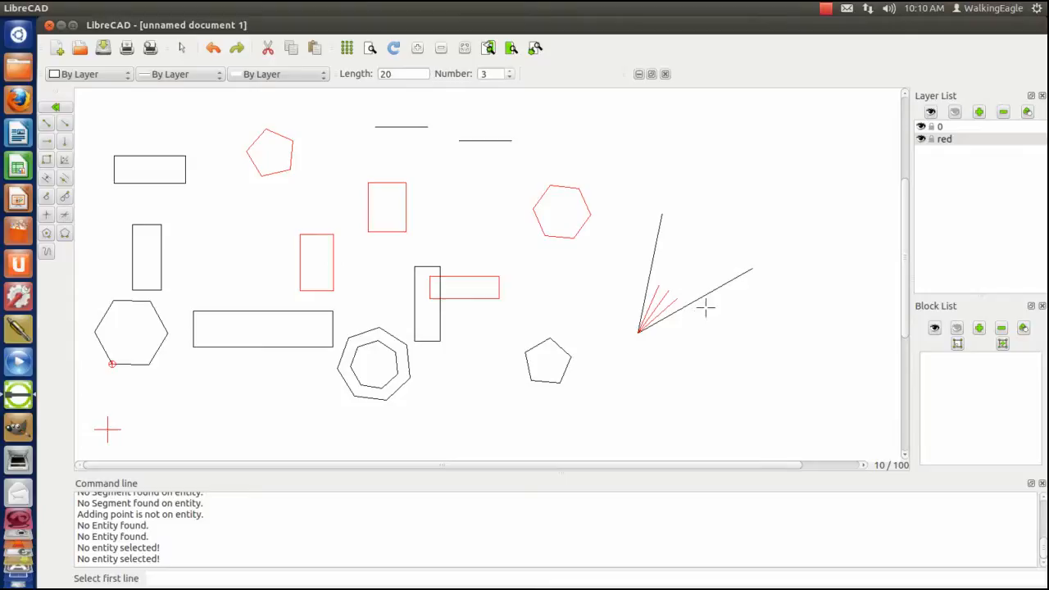
{"action": "mouse_move", "coordinate": [605, 251]}
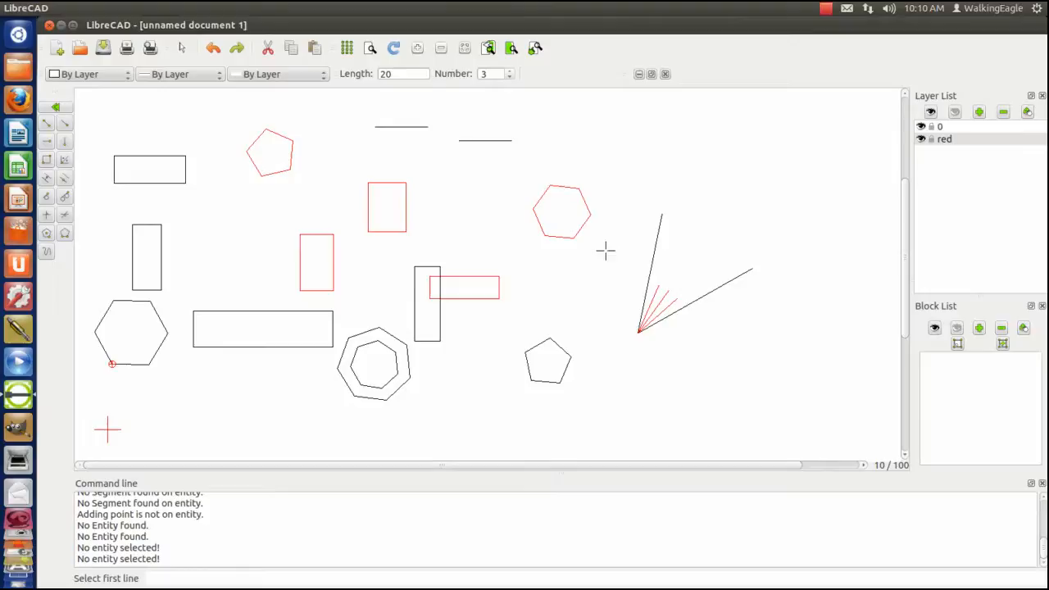
{"action": "mouse_move", "coordinate": [831, 405]}
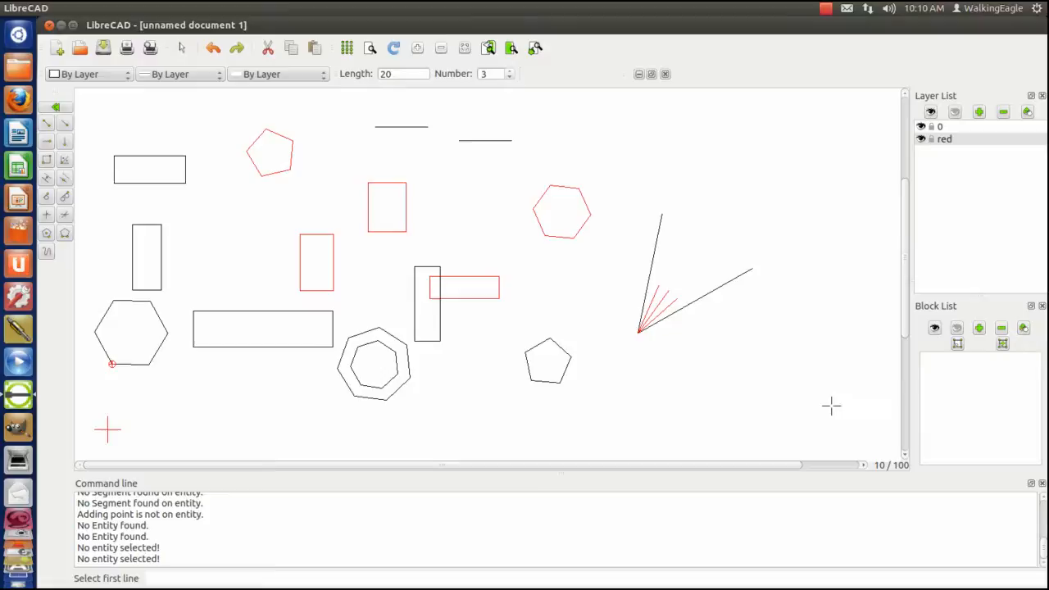
{"action": "mouse_move", "coordinate": [777, 377]}
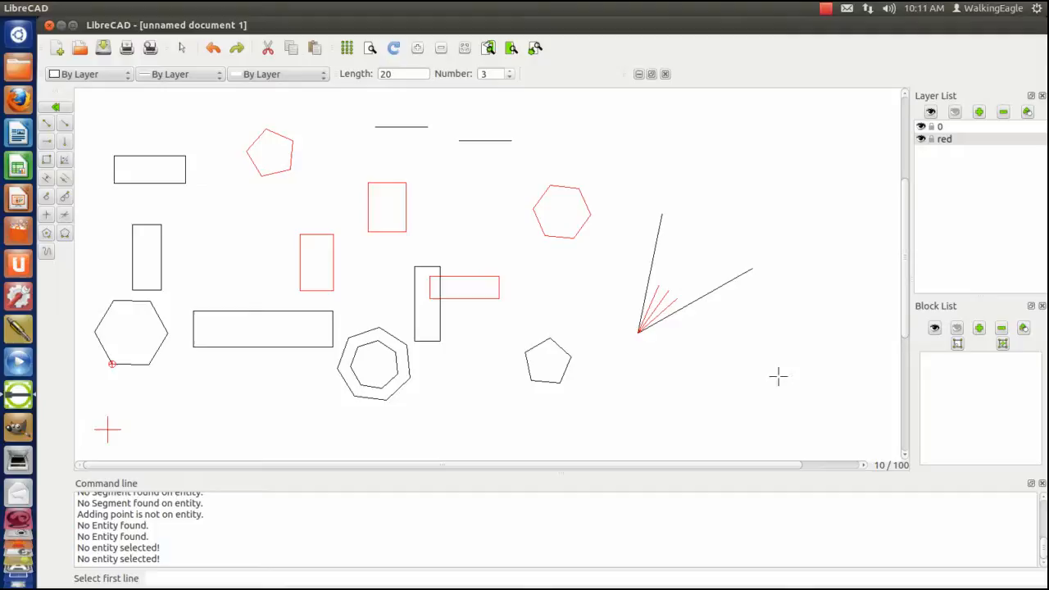